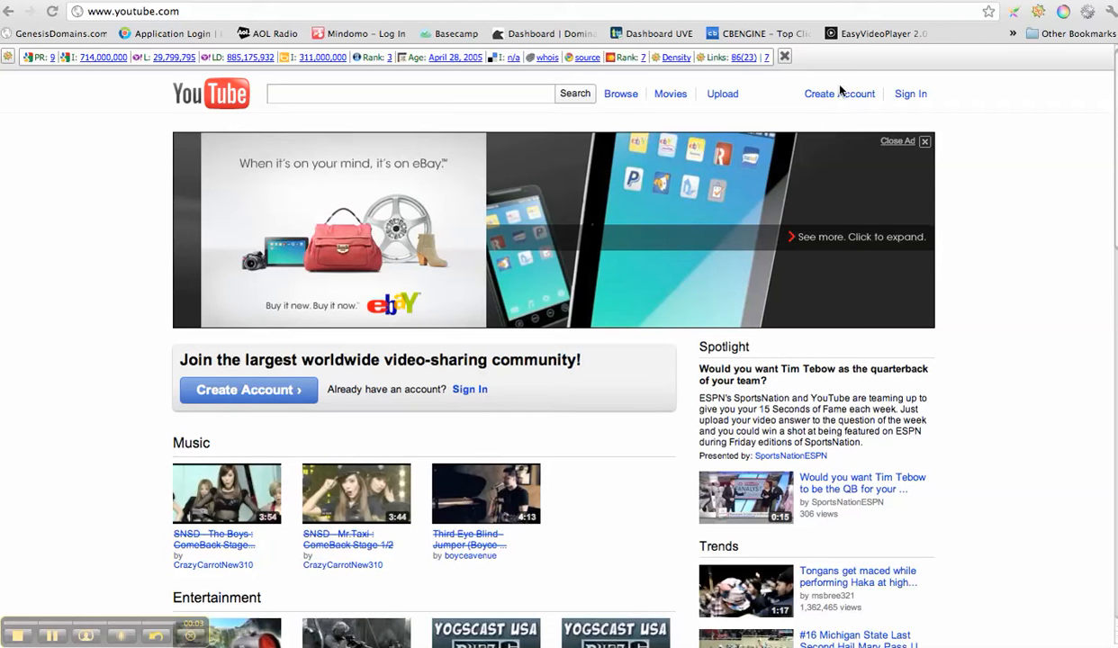
mouse_move(803, 71)
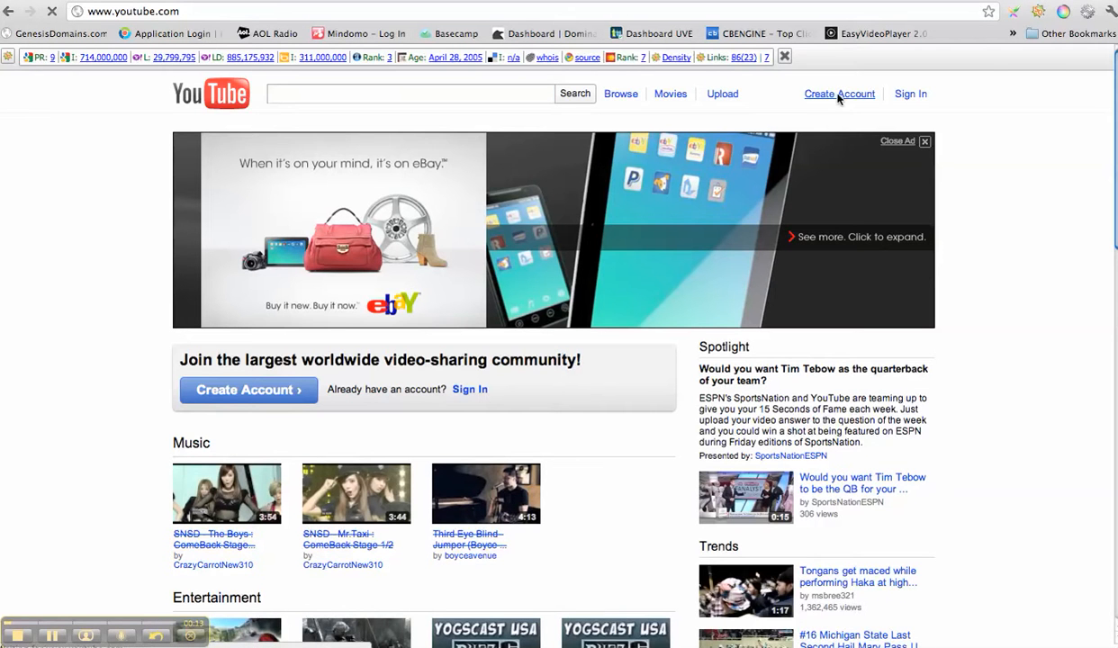
Step: Start creating a new Google account from the YouTube header
click(839, 94)
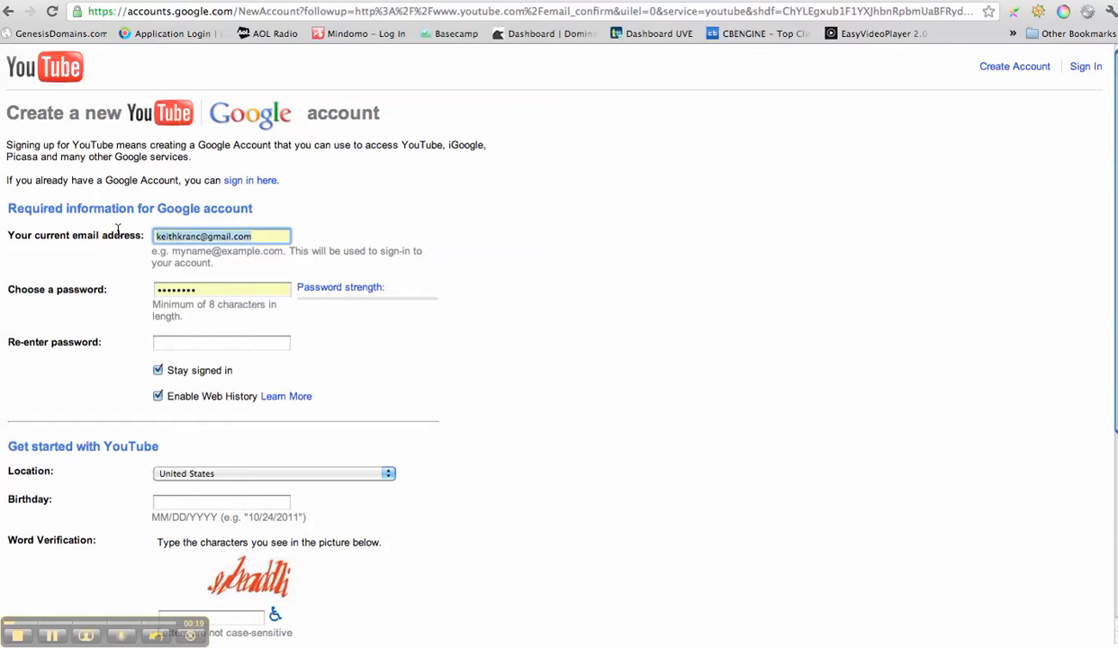
click(222, 236)
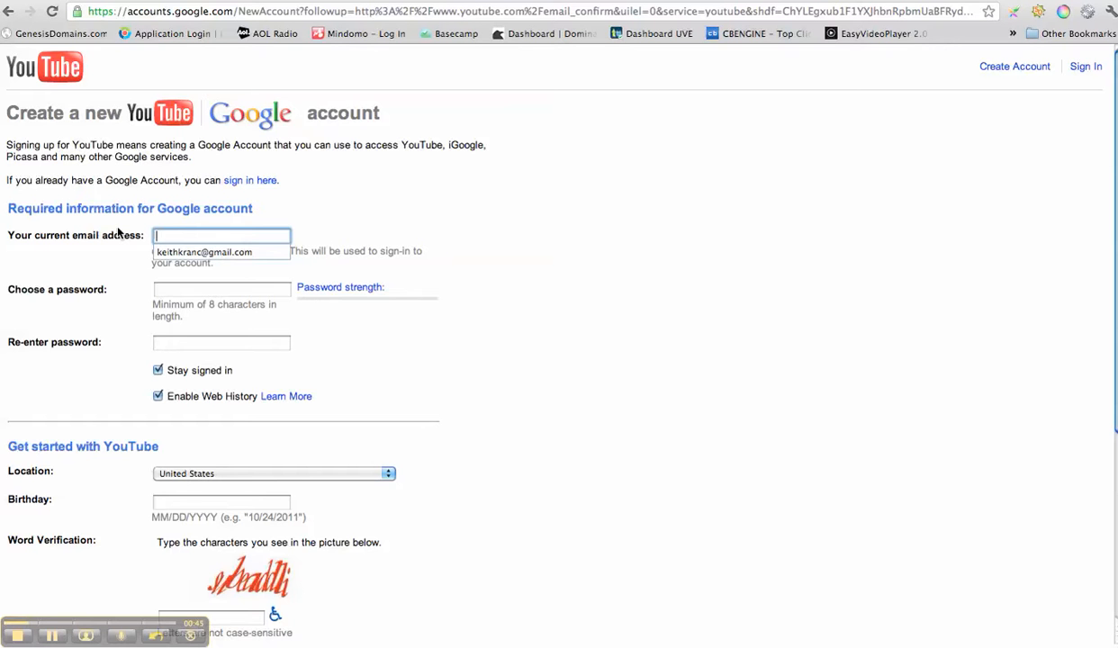
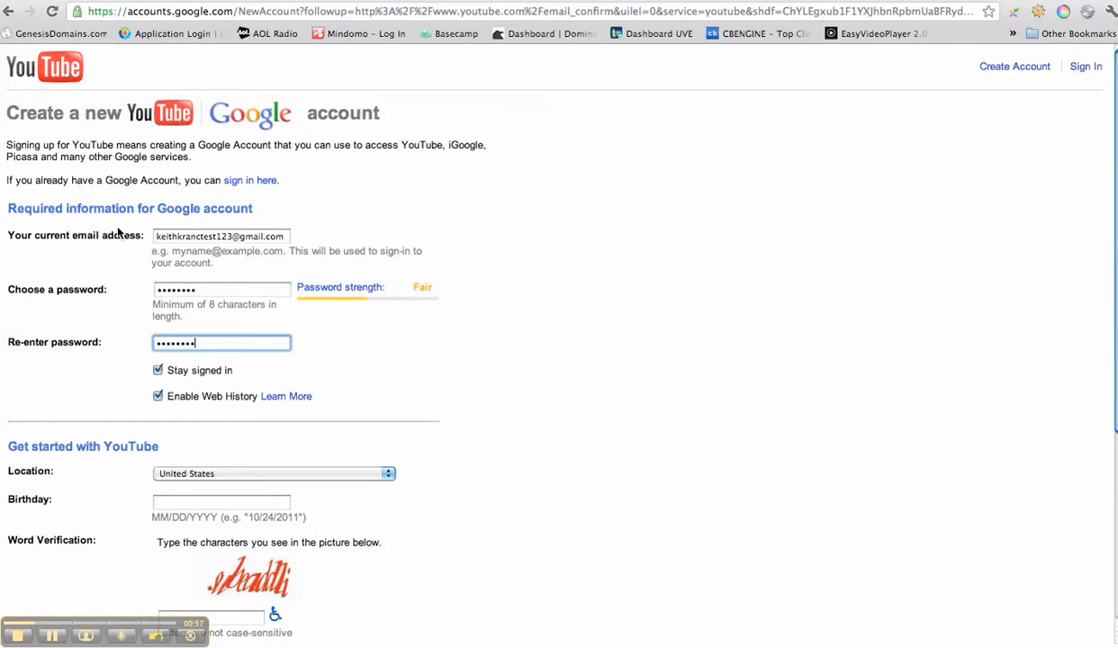
Step: Enter the birthday and word verification, accept the terms and create the account
click(221, 501)
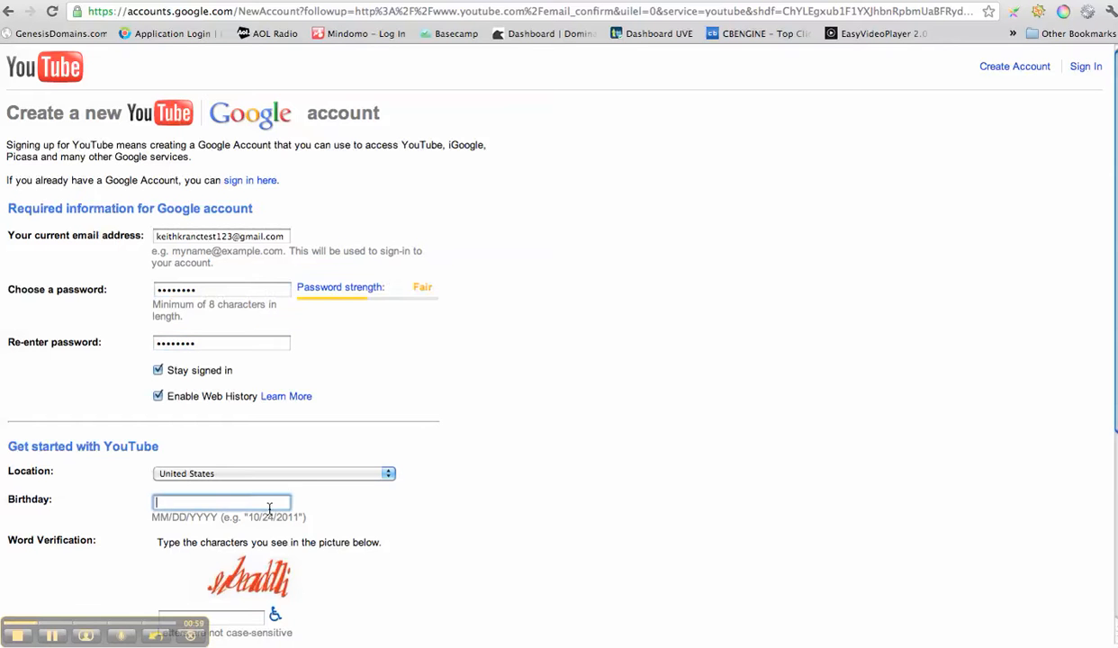
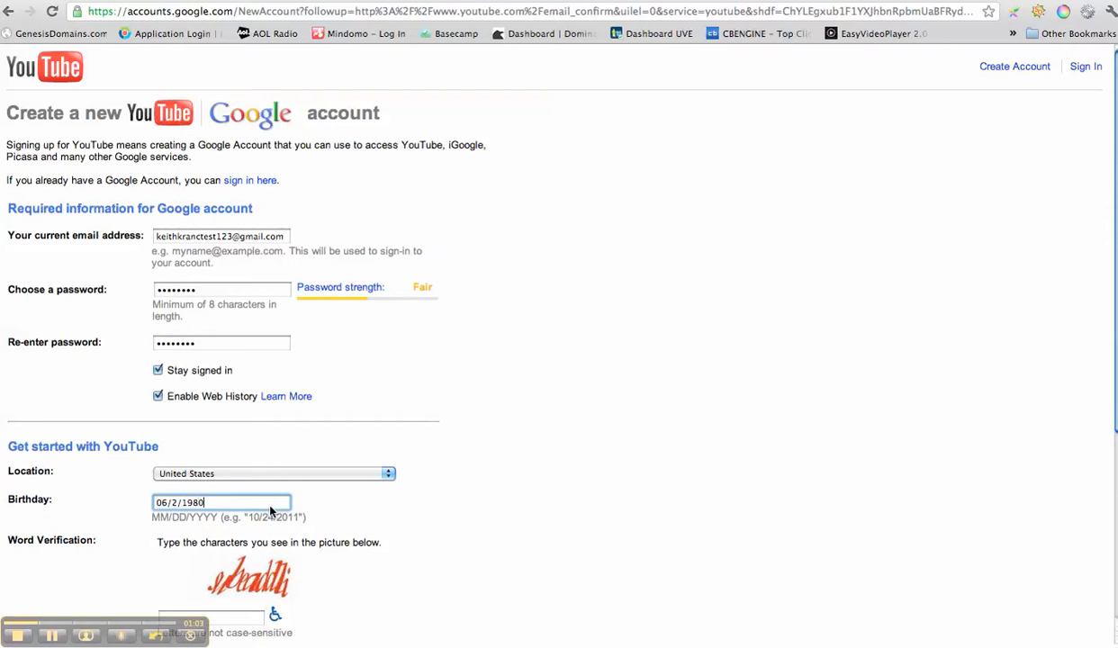
scroll(down, 3)
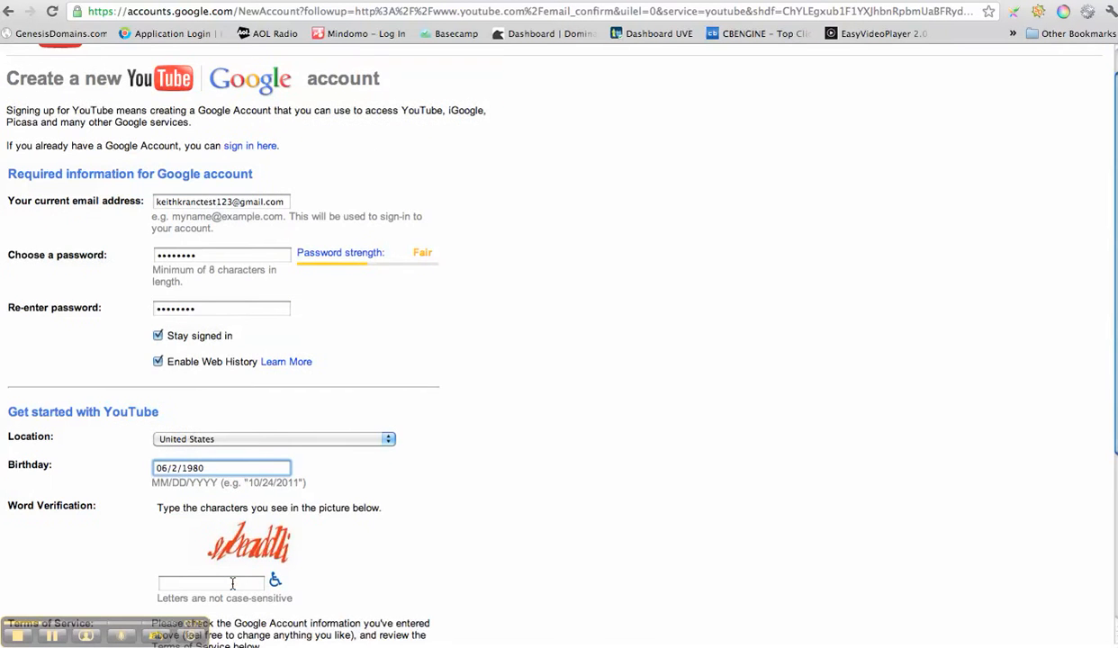
text(subeaddli)
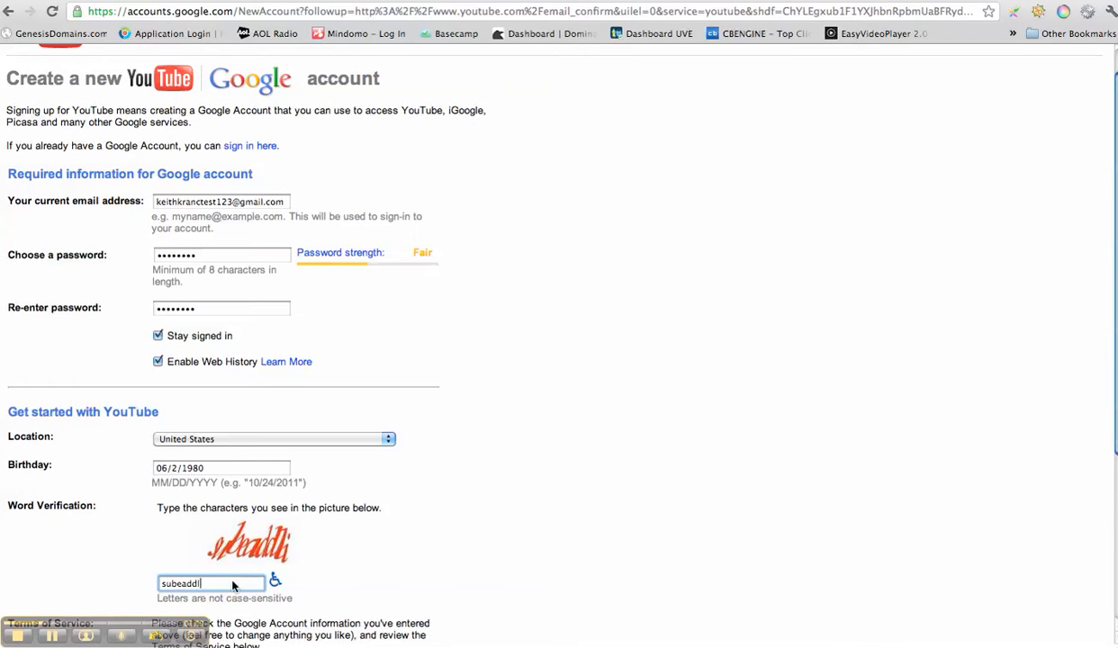
scroll(down, 3)
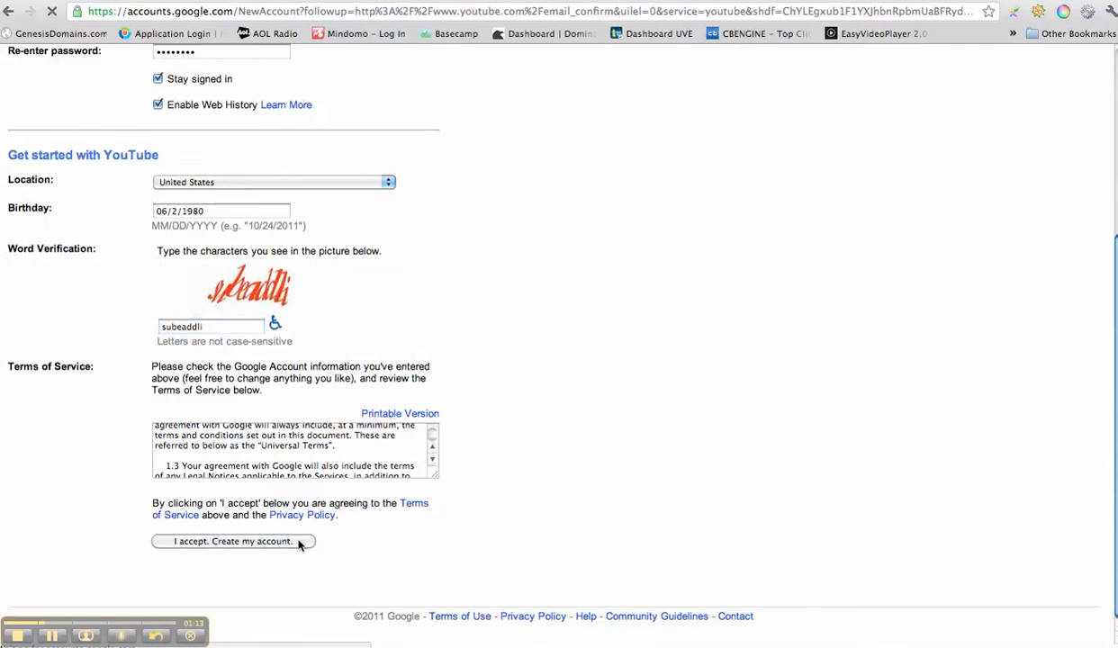
click(234, 540)
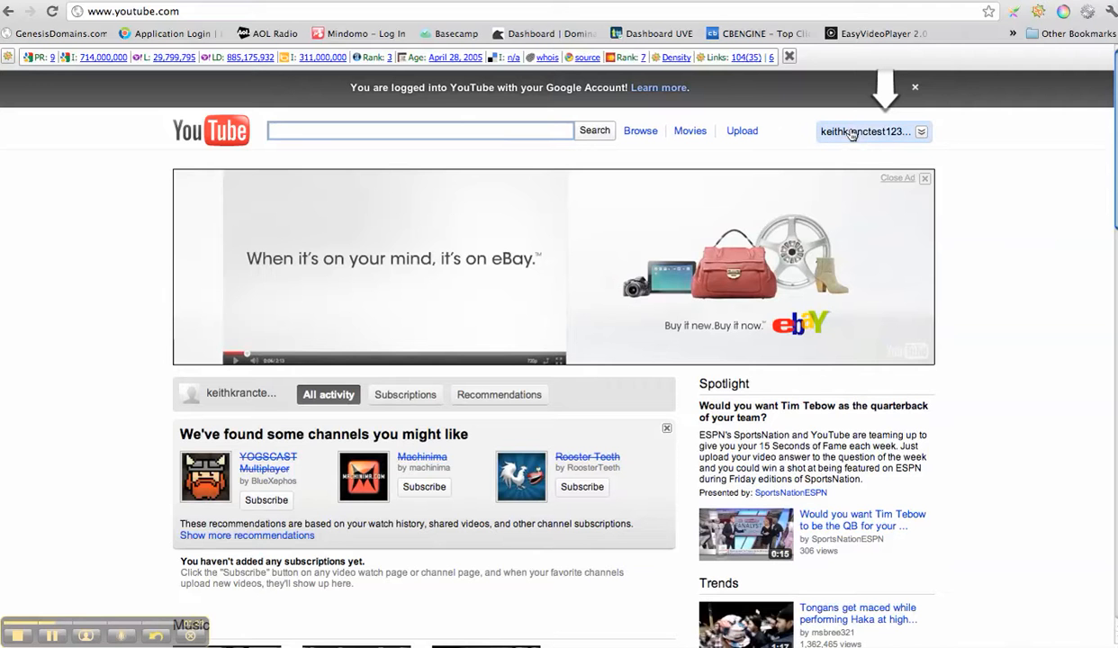
Step: Go to My Channel from the signed-in account's menu
click(419, 129)
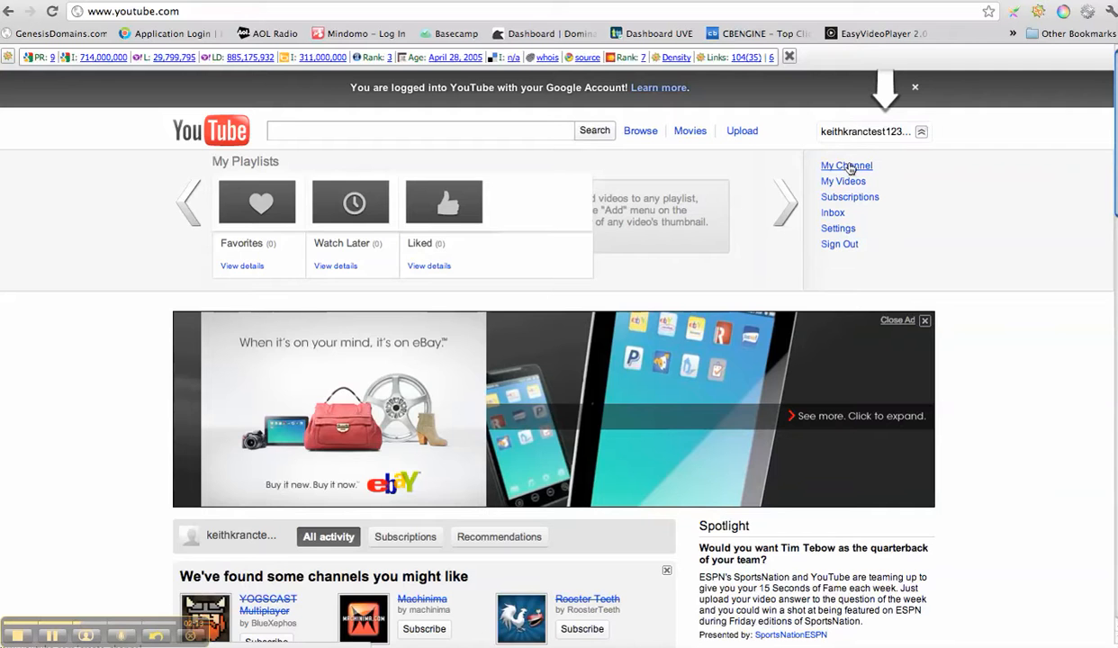
click(847, 166)
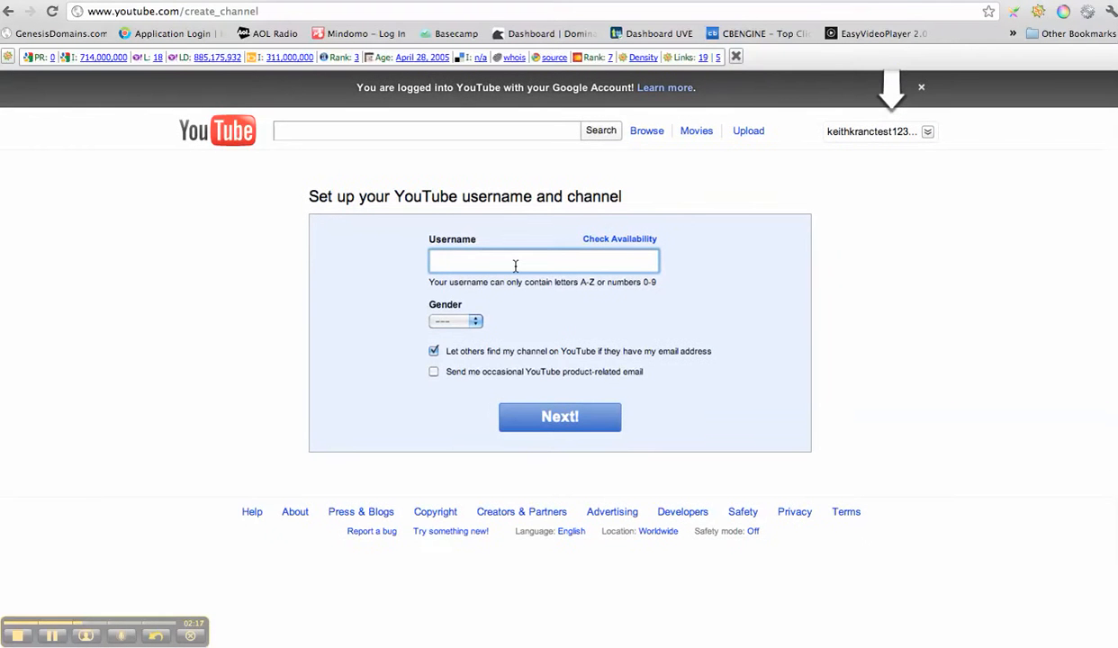
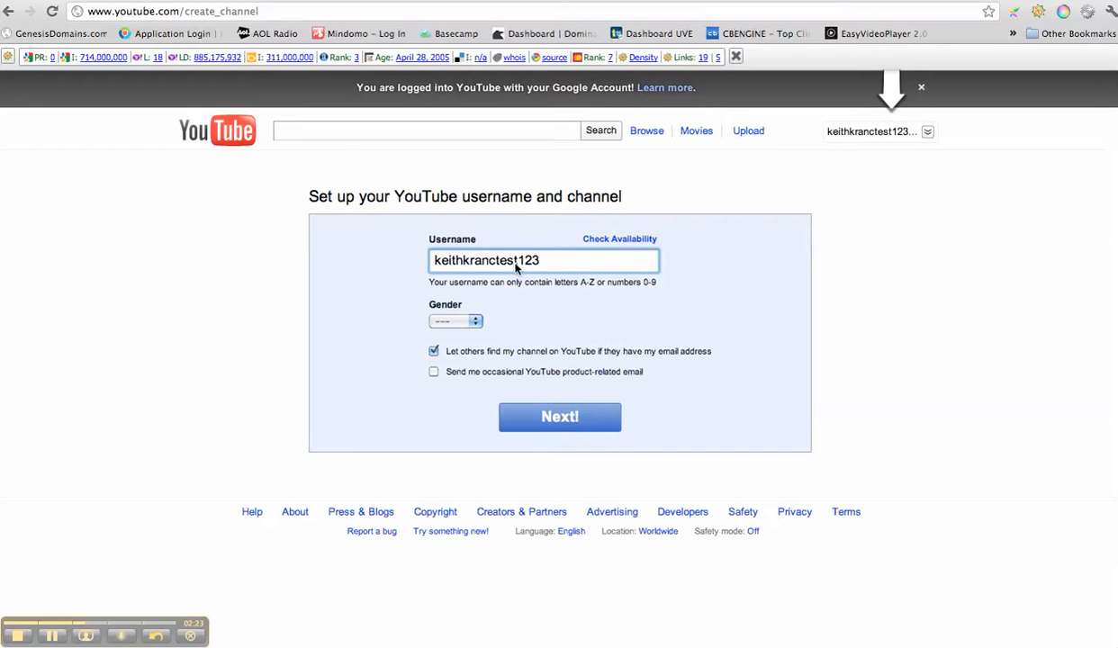
Step: Create the channel with username 'keith...123' and Male gender
mouse_move(479, 331)
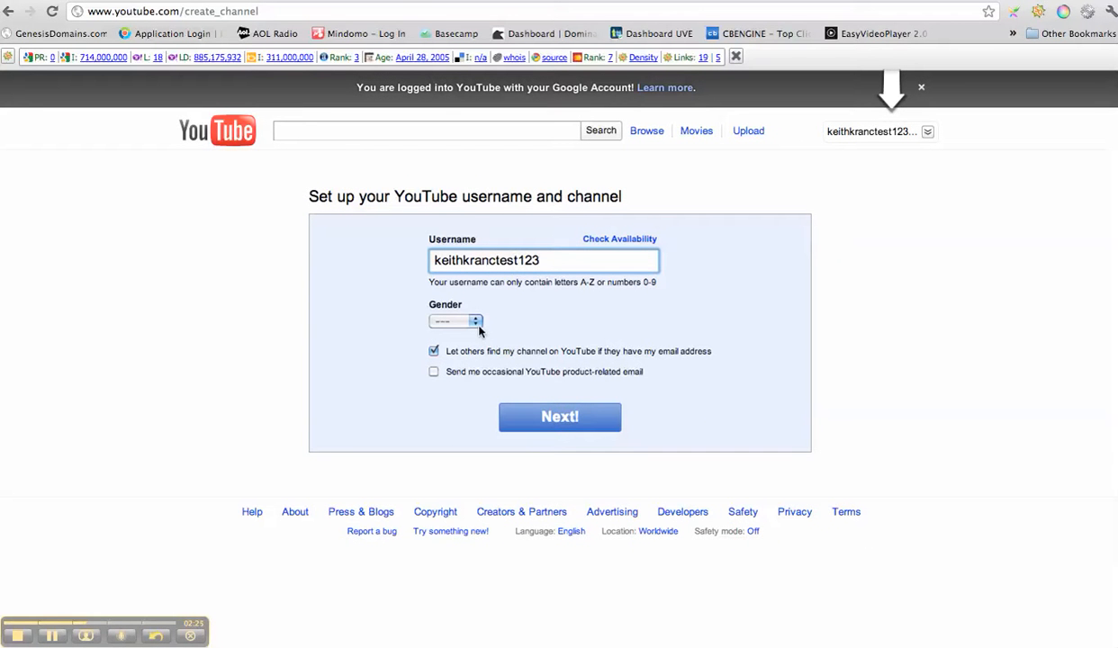
click(454, 320)
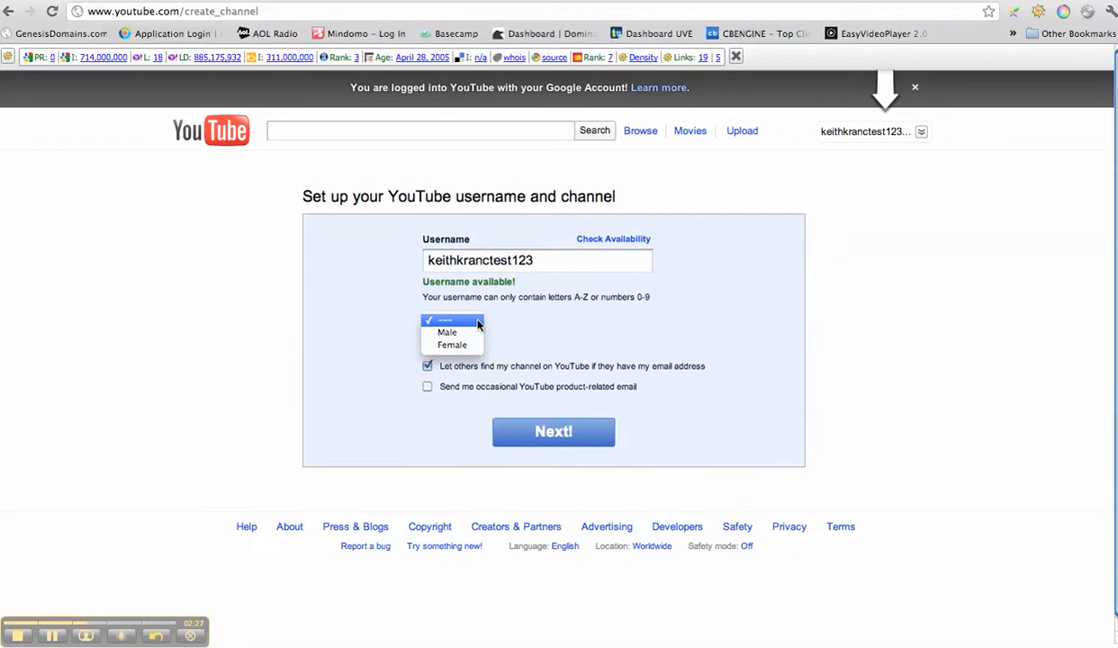
mouse_move(446, 331)
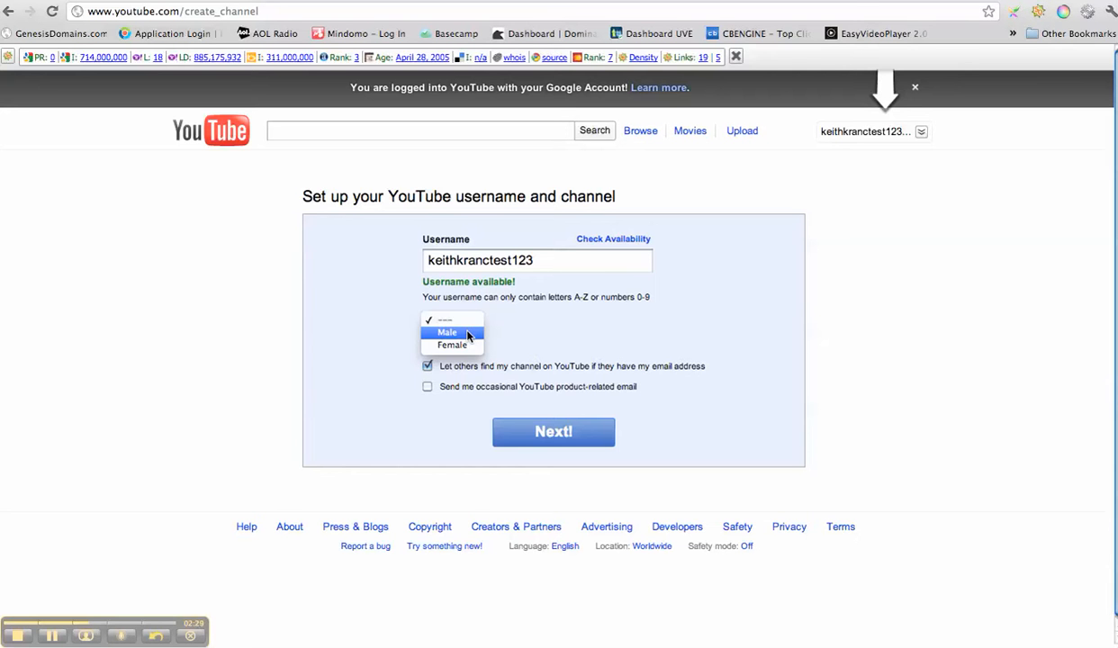
click(446, 331)
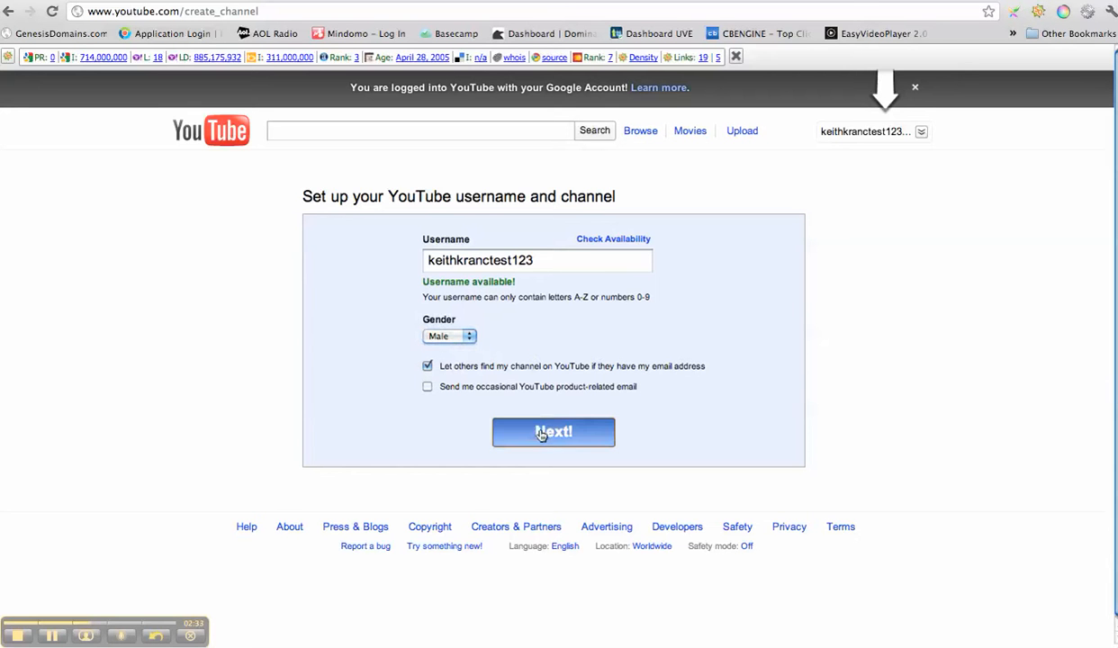
mouse_move(529, 425)
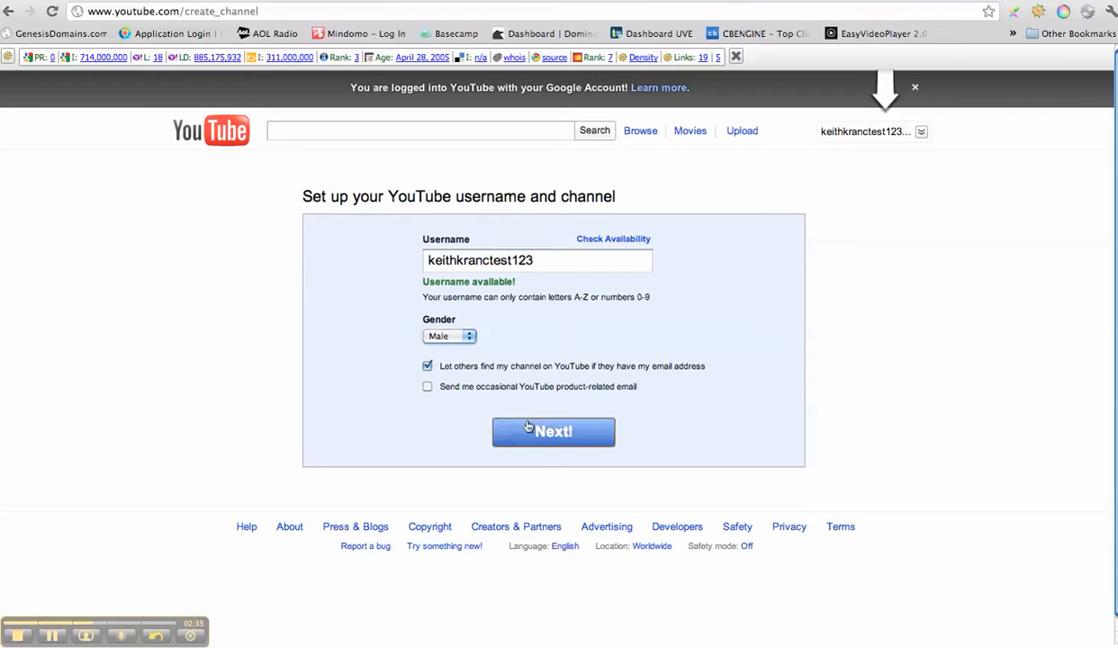
click(552, 432)
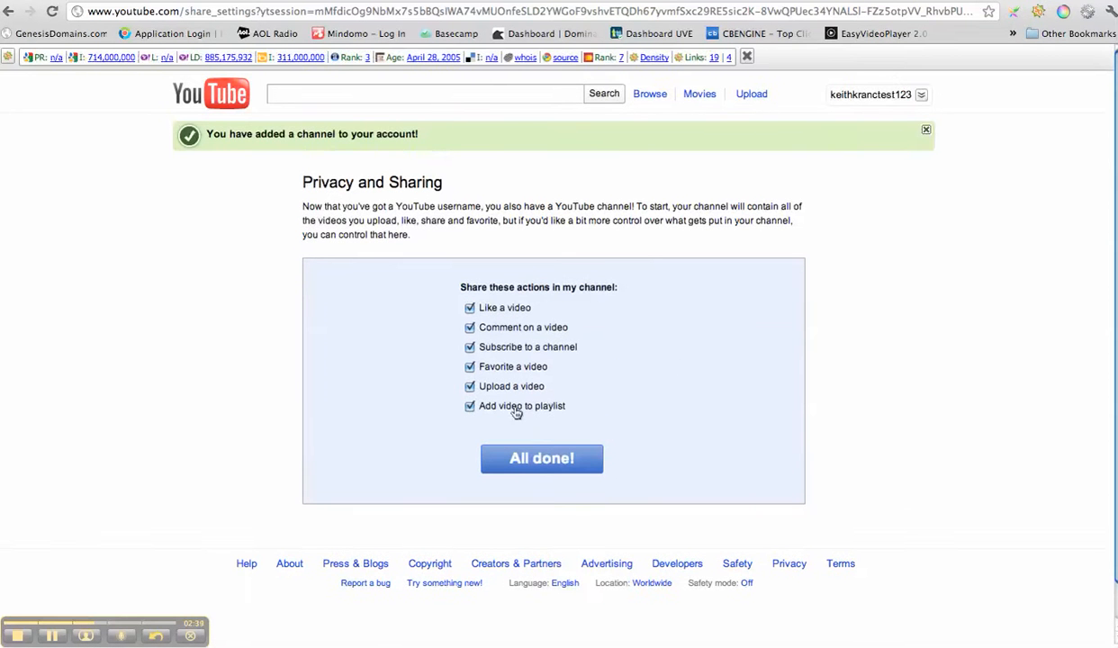
Step: Finish the sharing settings with all actions left shared, landing on the new channel page
click(541, 459)
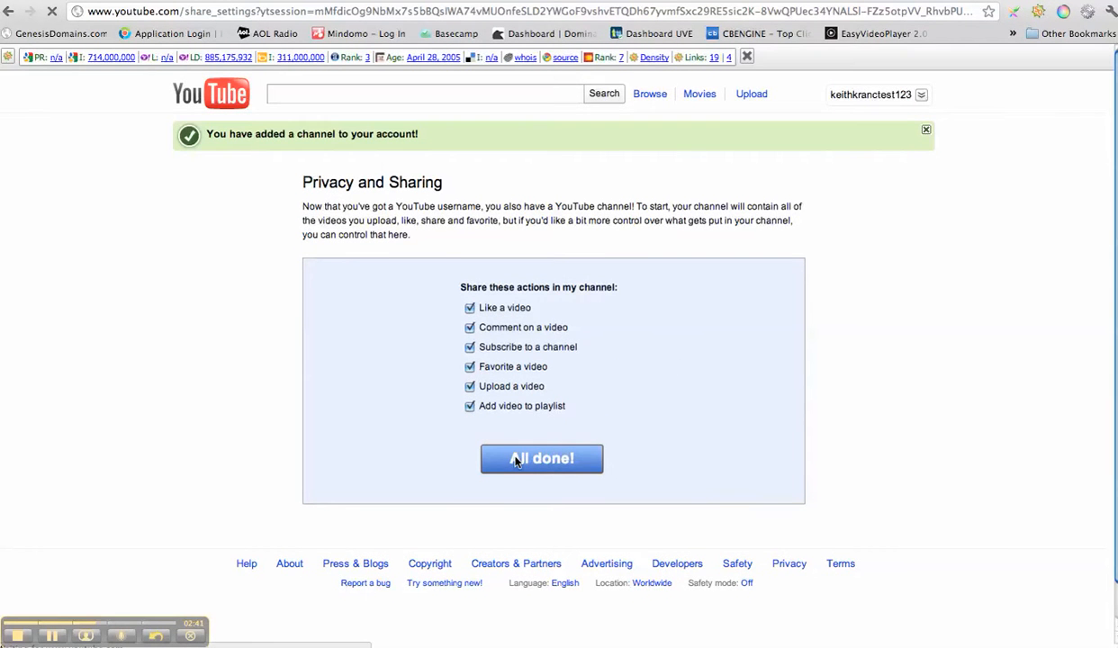
click(540, 459)
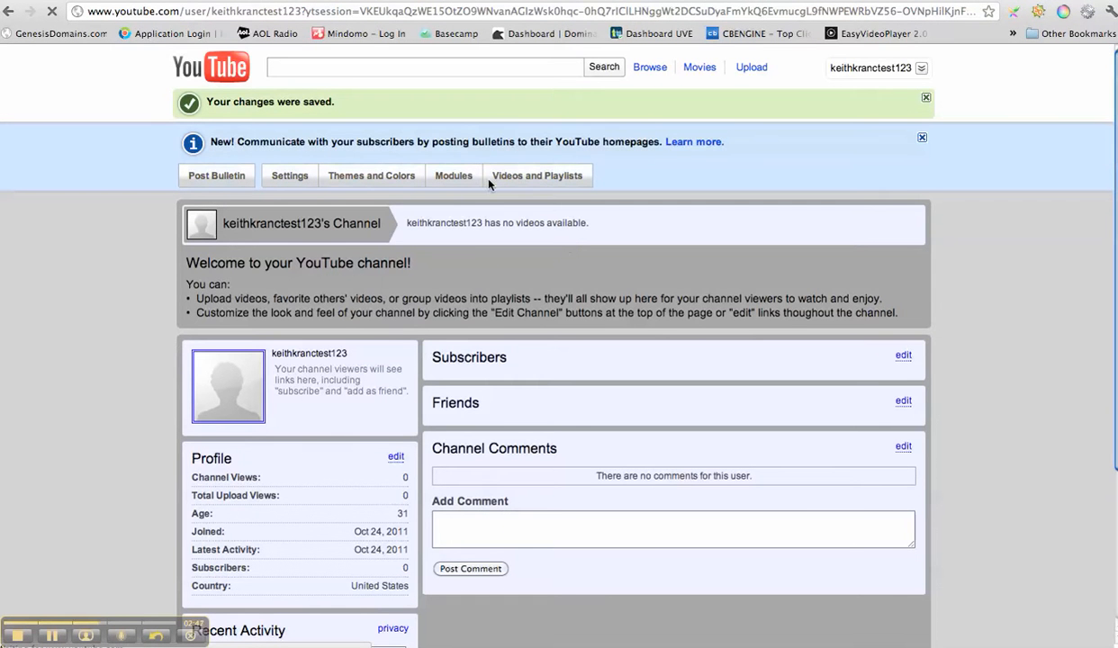
Step: Show the channel's Themes and Colors editing options
click(216, 176)
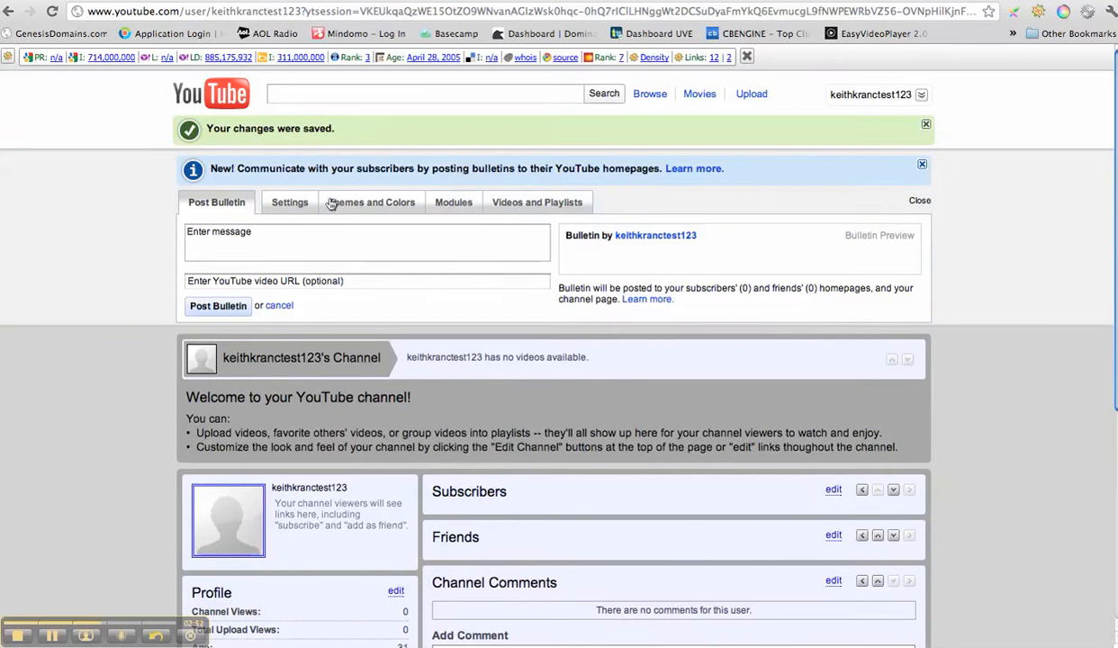
mouse_move(369, 213)
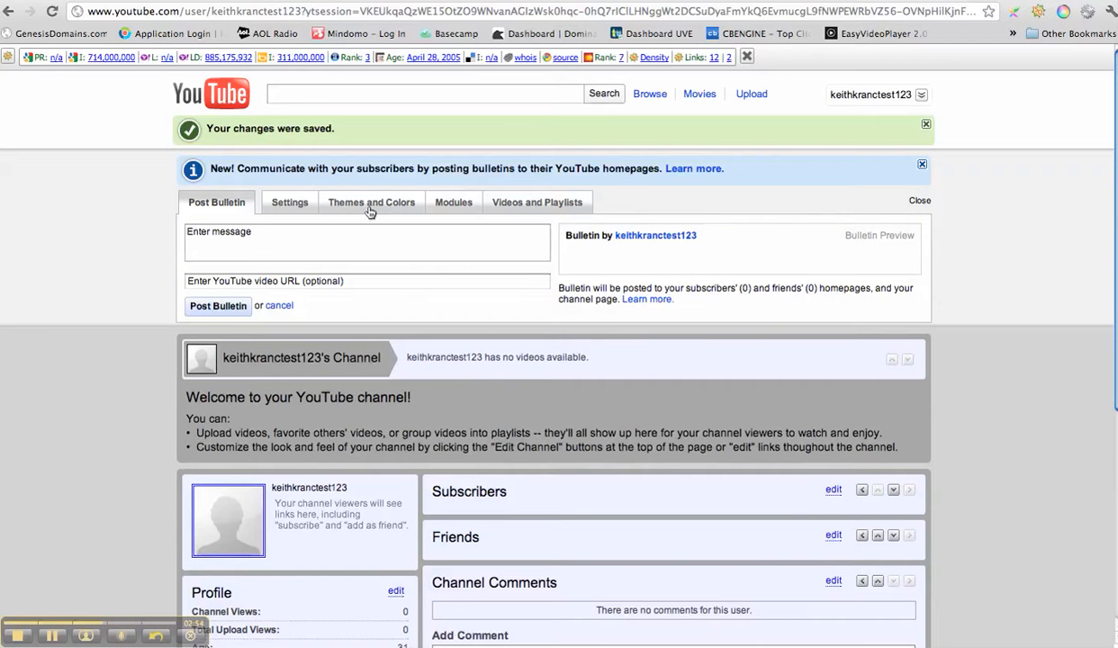
click(371, 202)
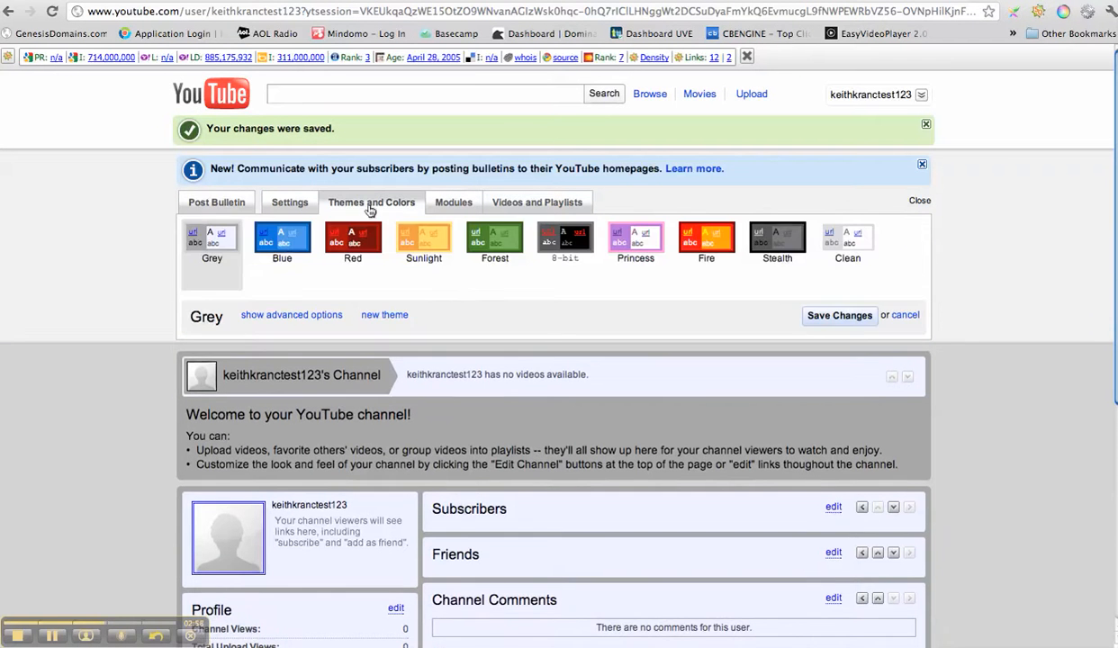
Step: Apply the Blue theme and reveal its advanced font, colour and transparency settings
click(281, 241)
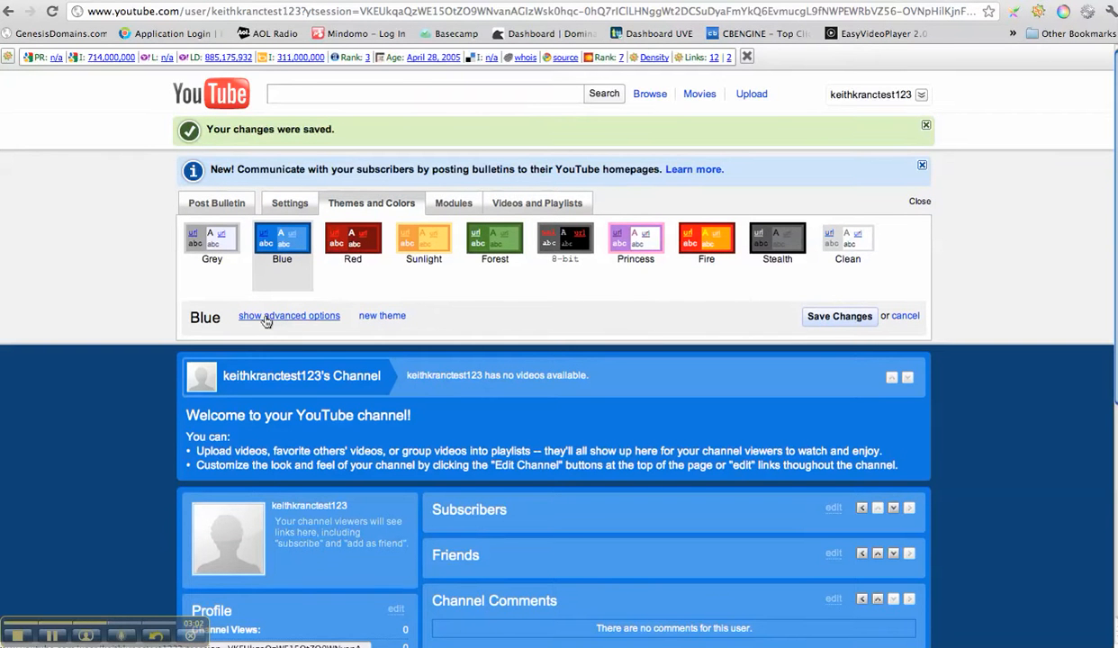
click(288, 315)
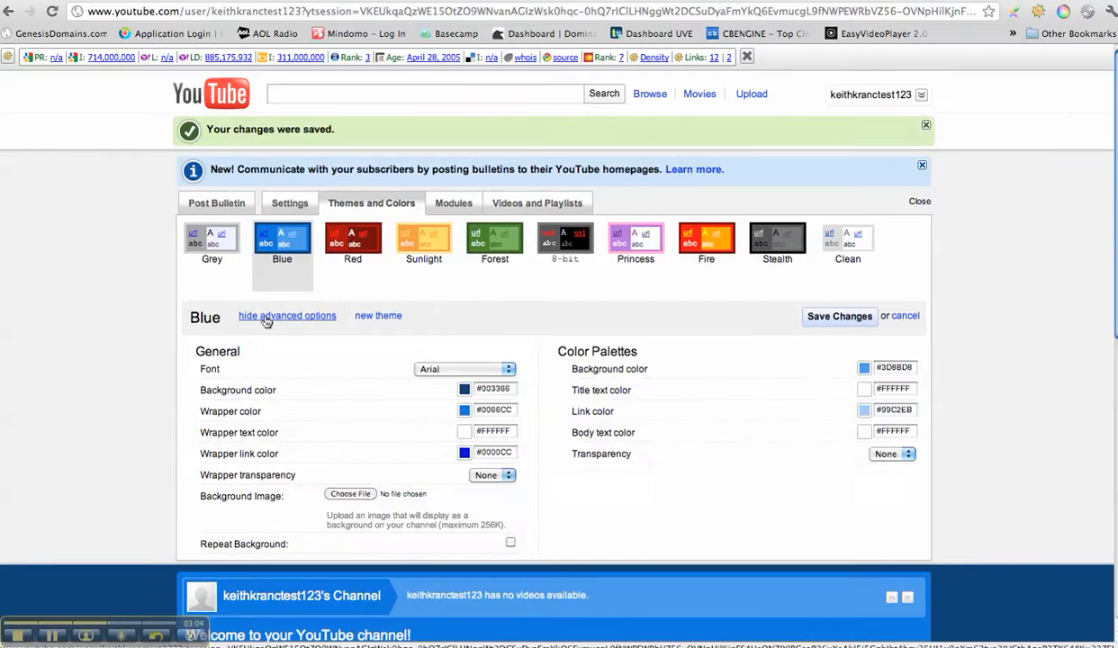
mouse_move(52, 637)
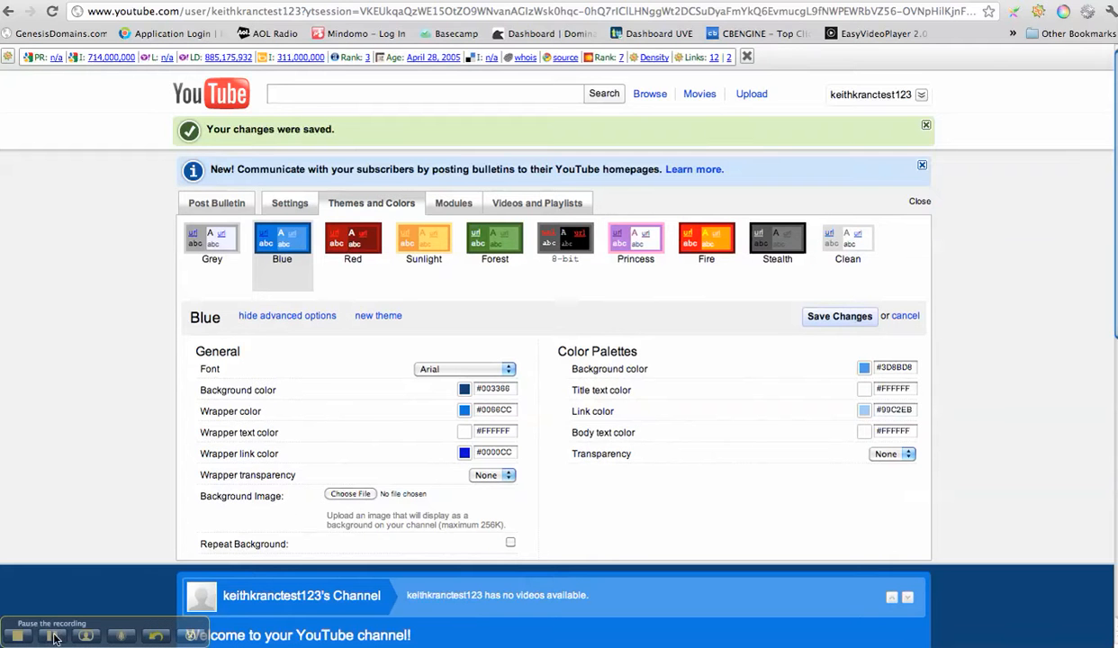
mouse_move(72, 403)
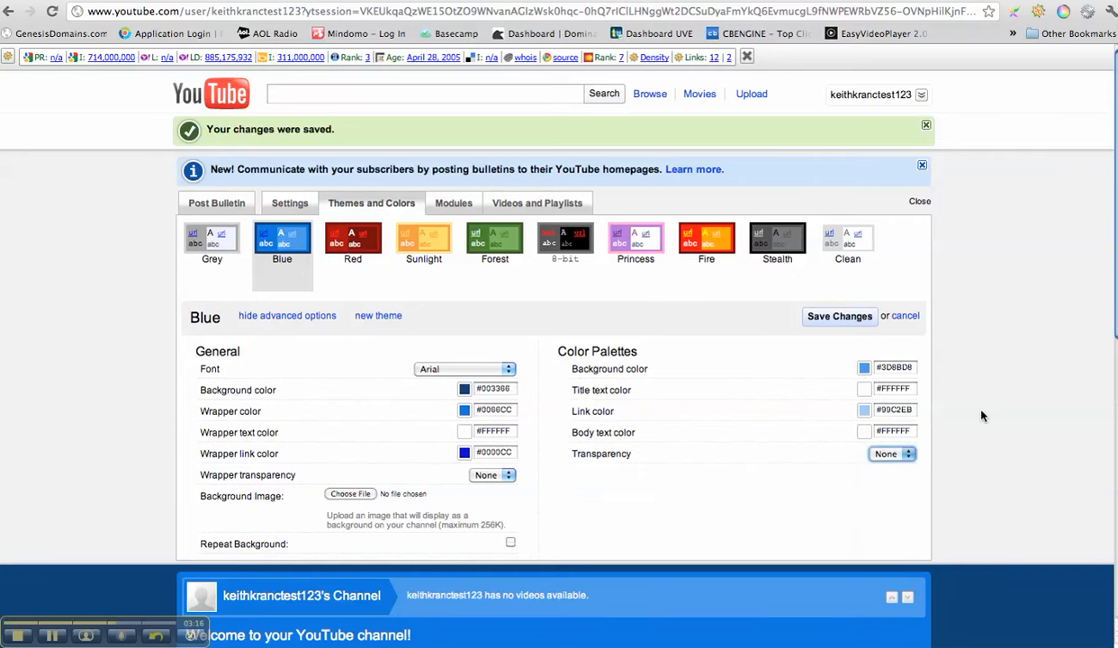
Step: Set the theme's transparency to 30%
scroll(down, 3)
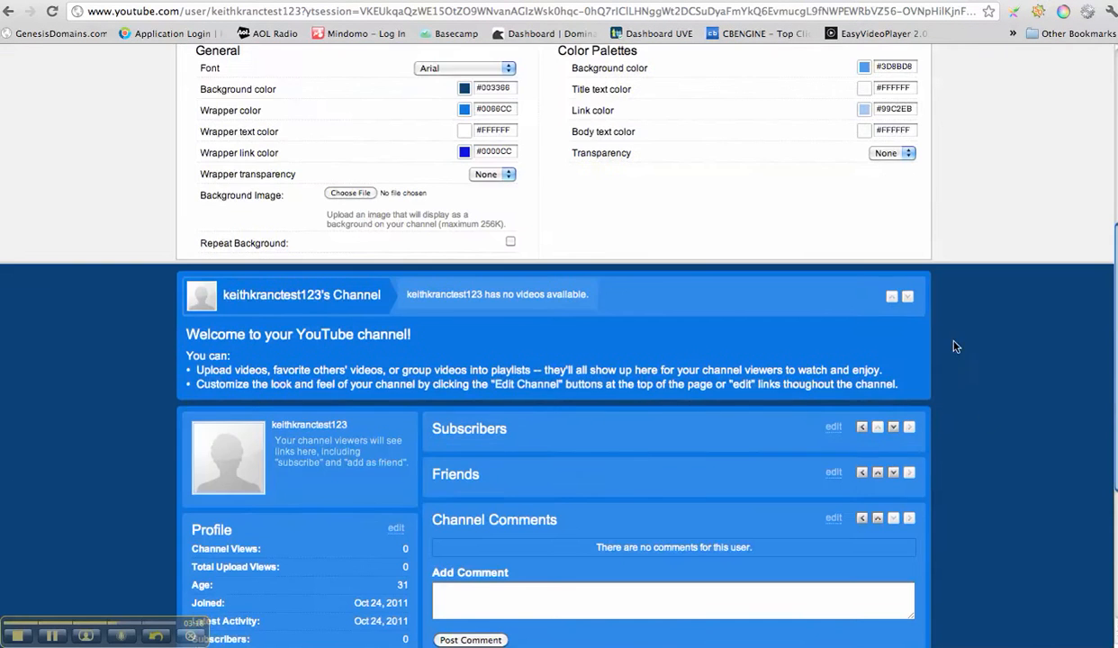
click(891, 151)
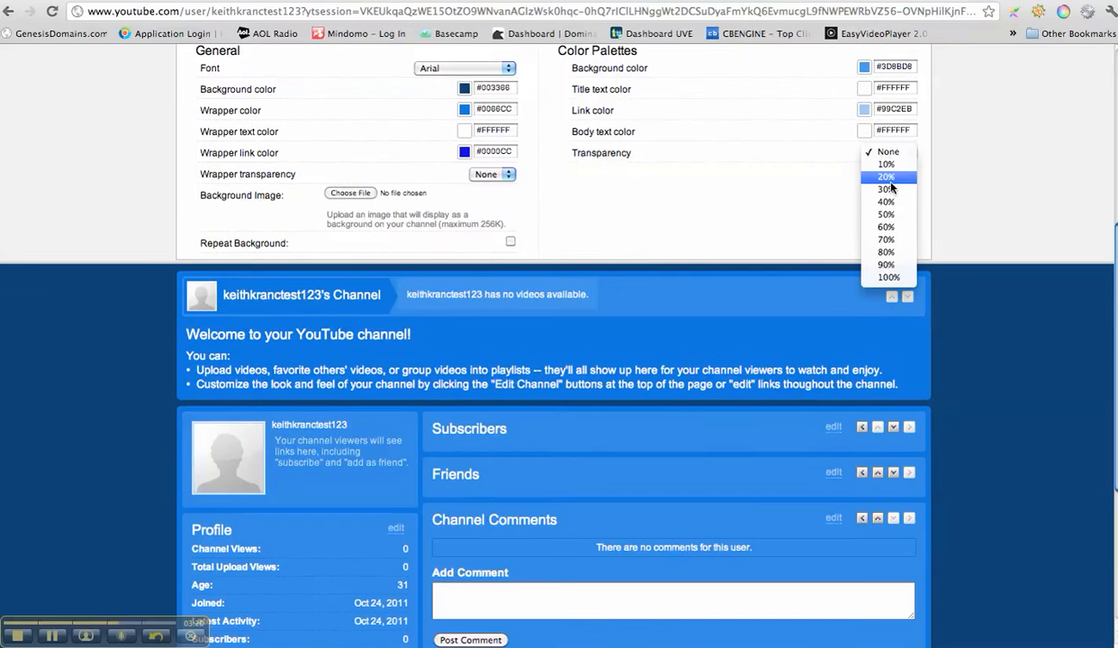
click(885, 189)
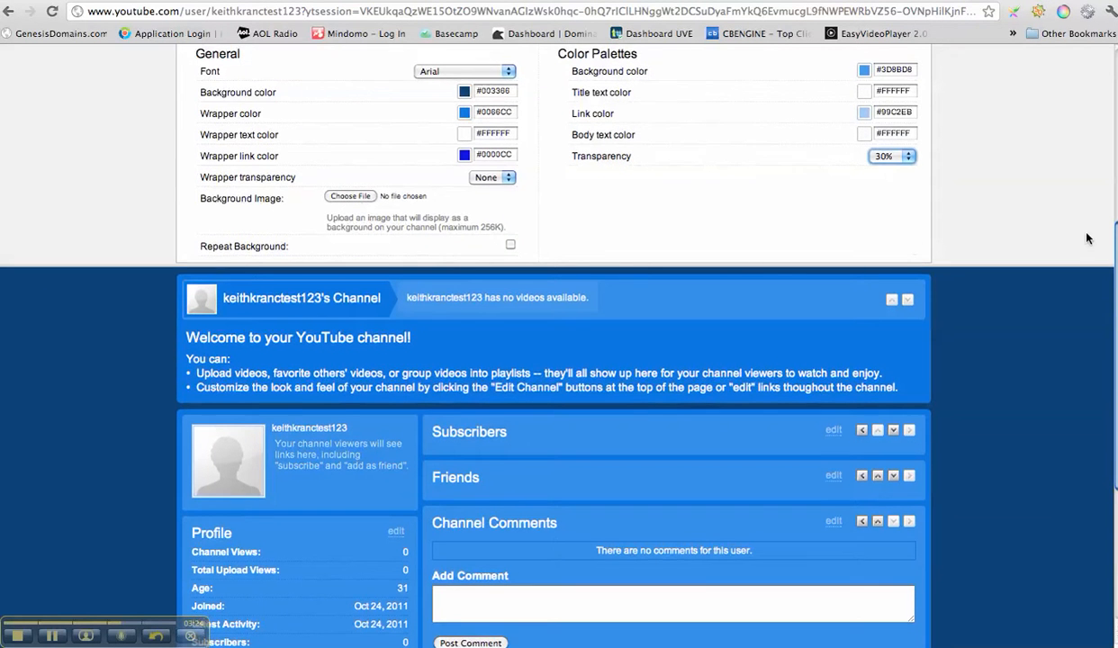
scroll(up, 3)
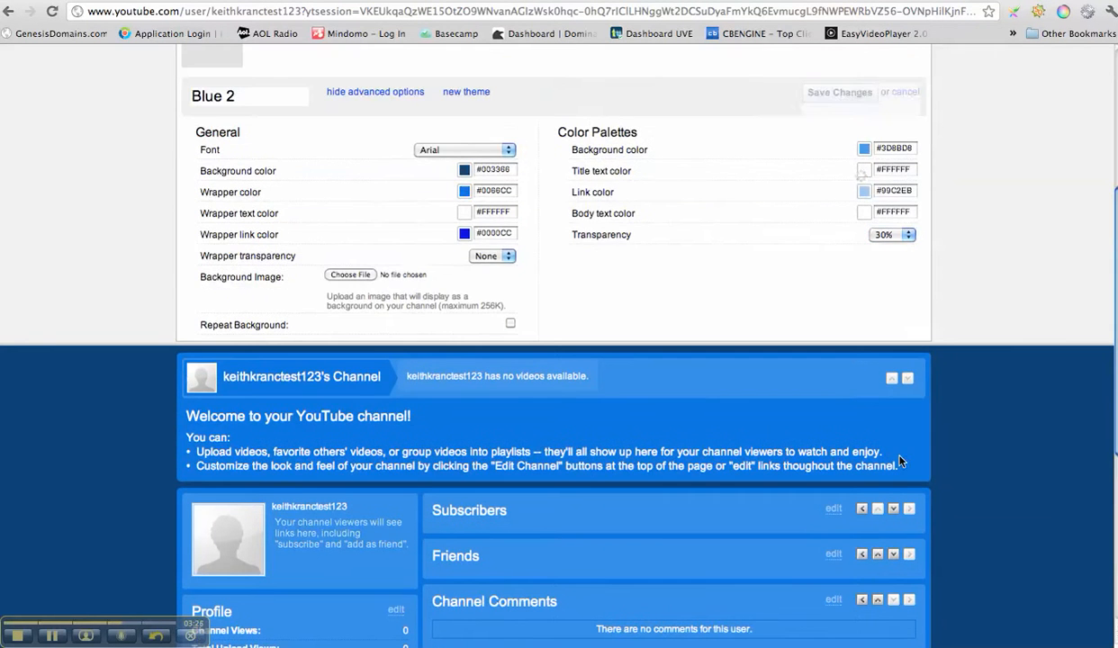
scroll(down, 3)
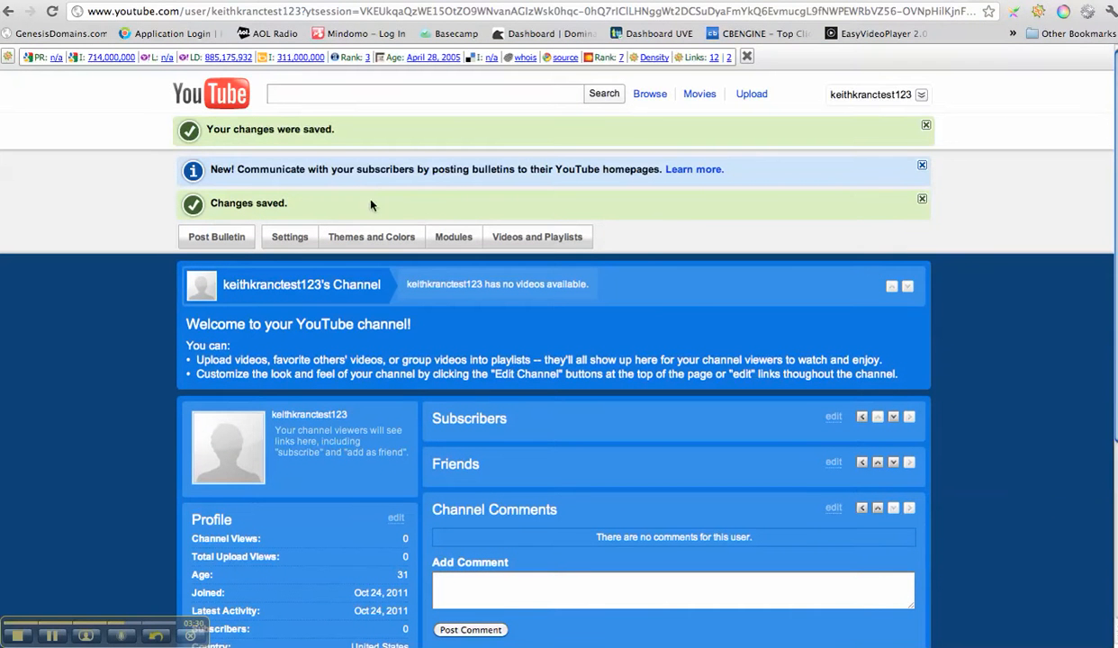
mouse_move(367, 313)
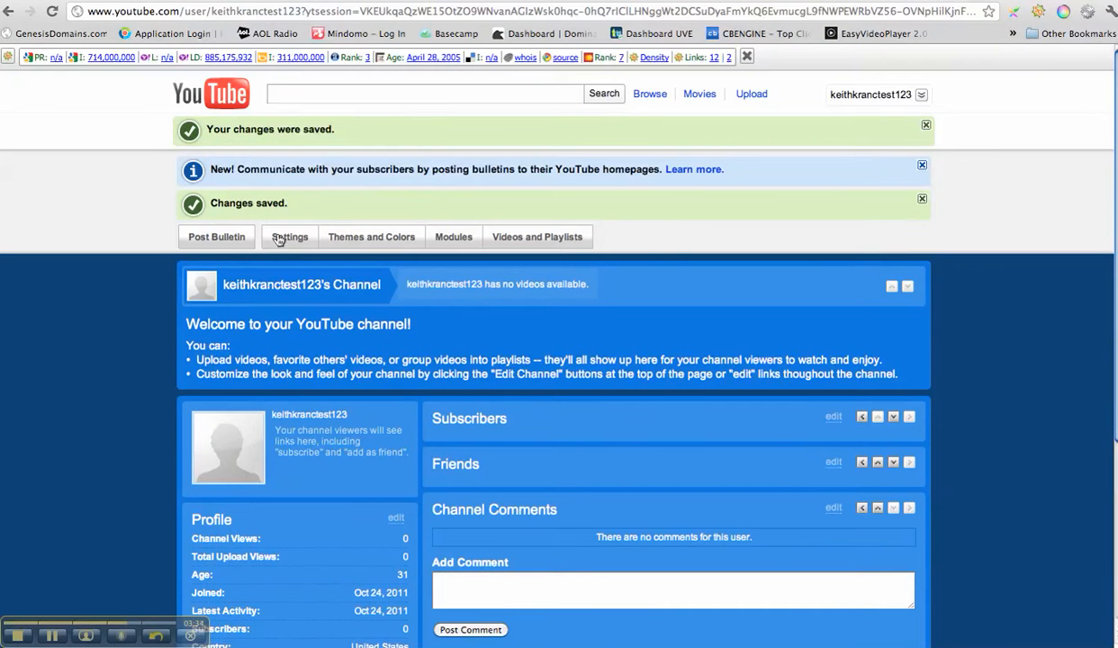
Step: Confirm Arial font and 30% transparency in Themes and Colors, then save the Blue 2 theme
click(371, 238)
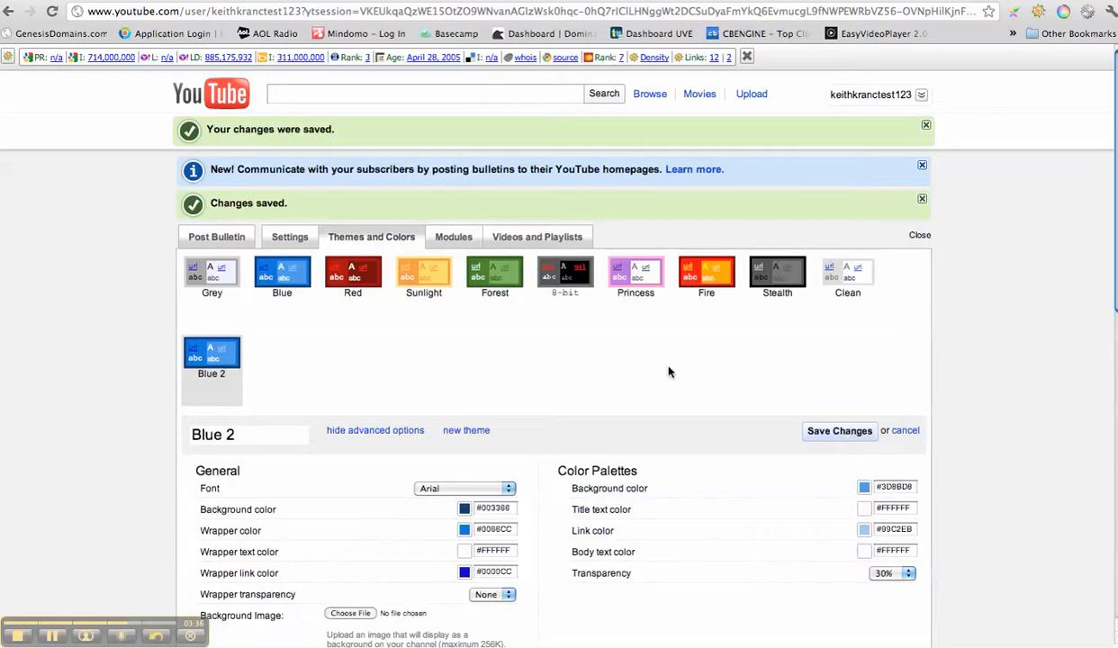
scroll(down, 3)
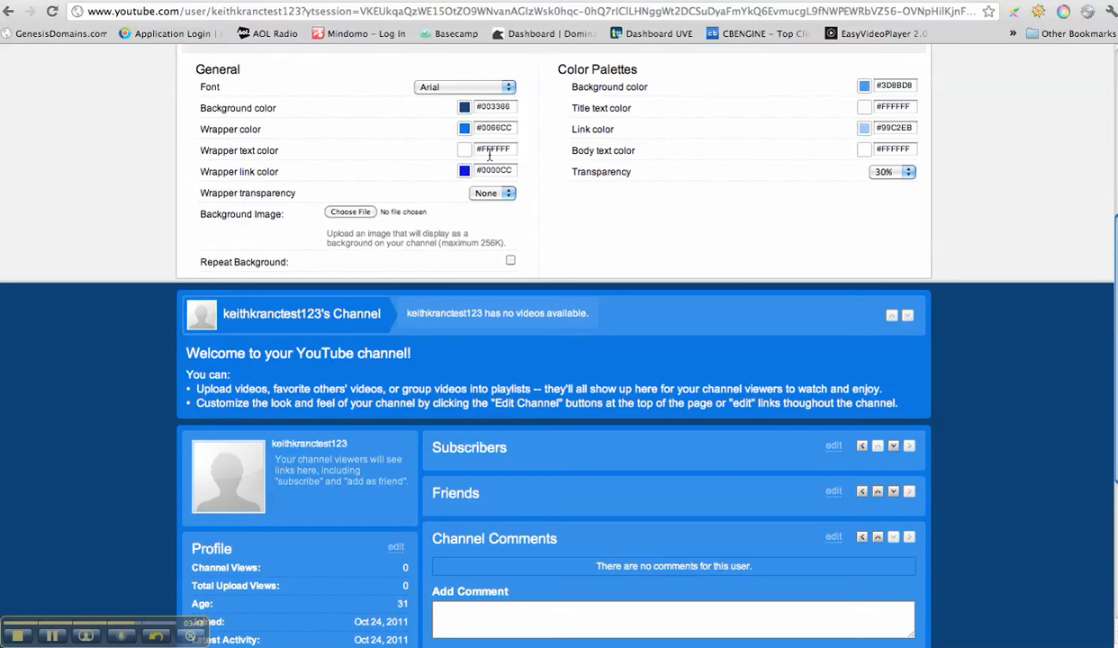
click(493, 149)
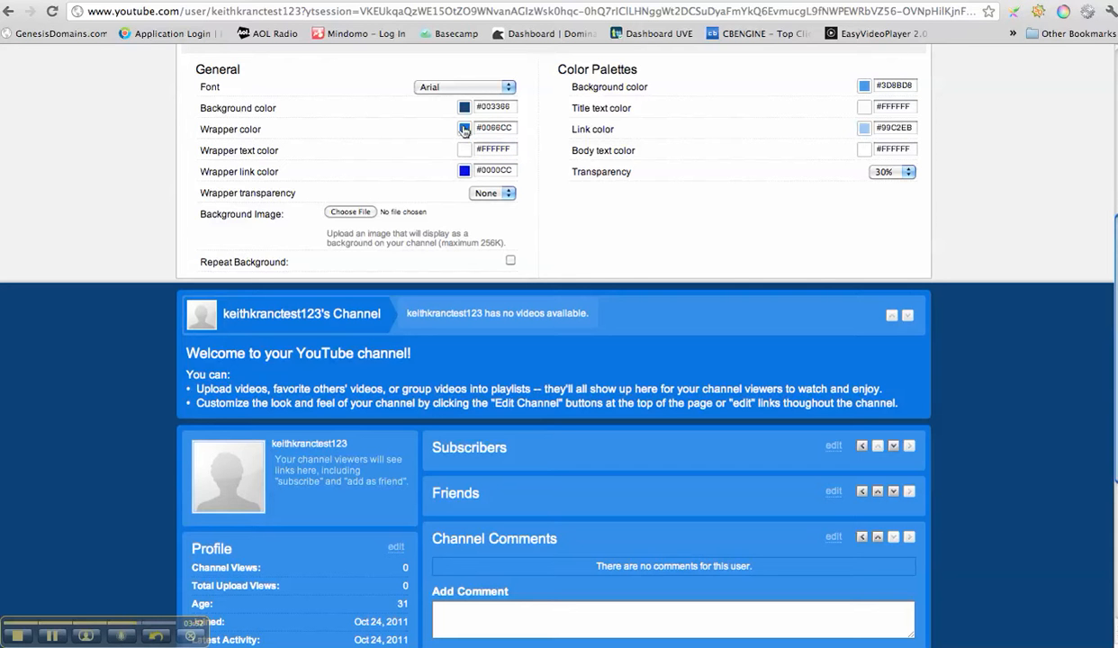
mouse_move(411, 207)
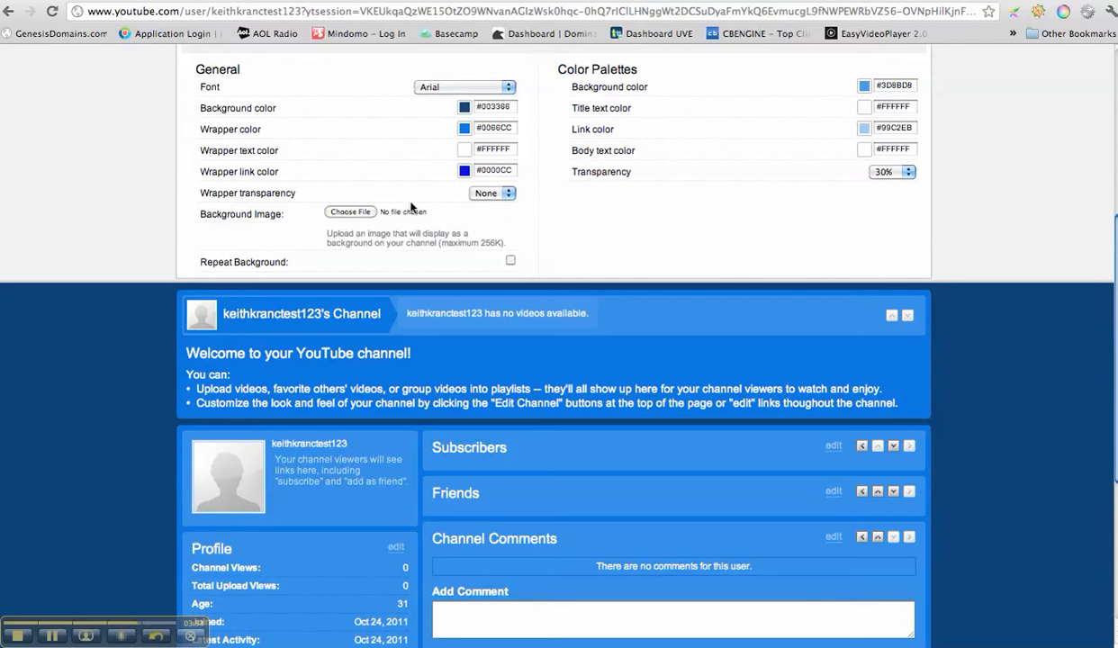
mouse_move(498, 227)
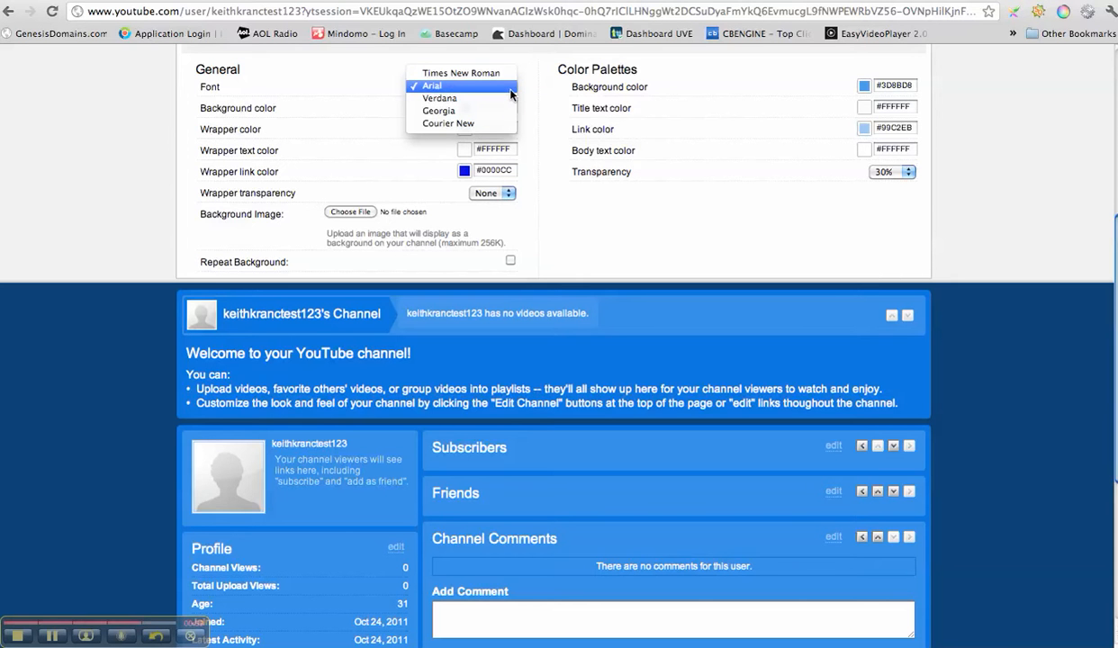
click(433, 86)
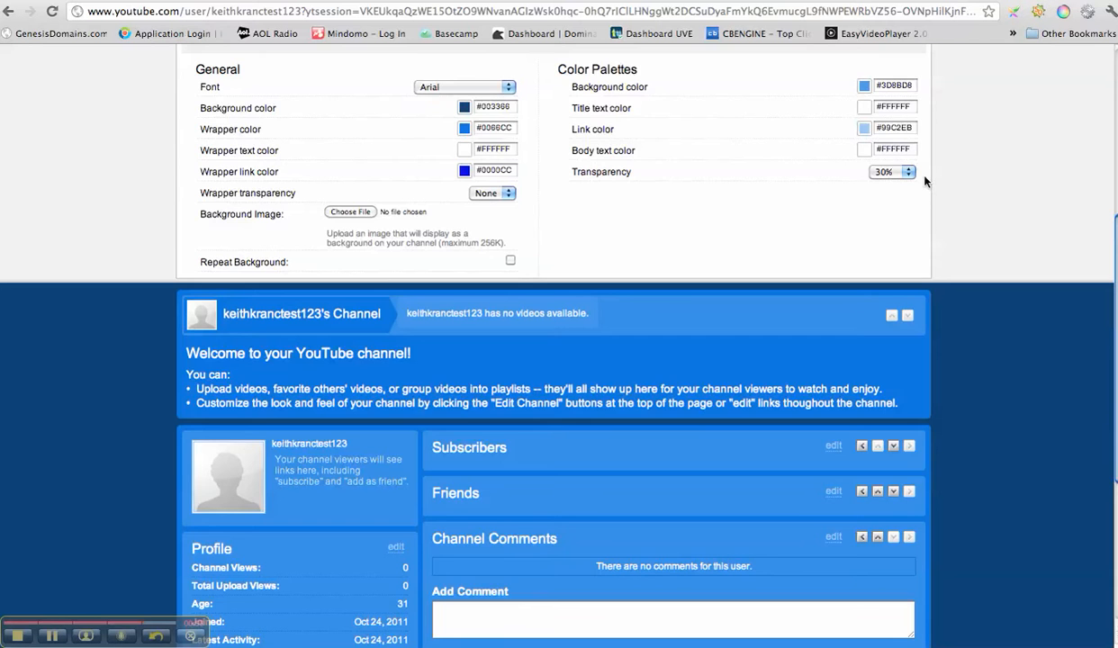
scroll(up, 3)
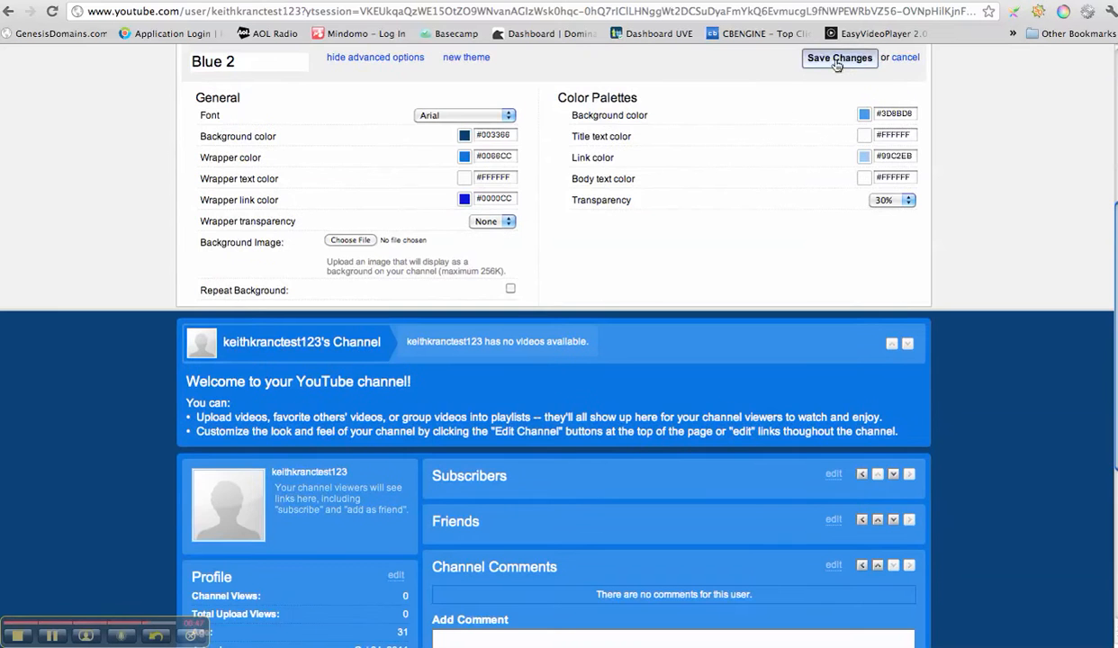
click(839, 58)
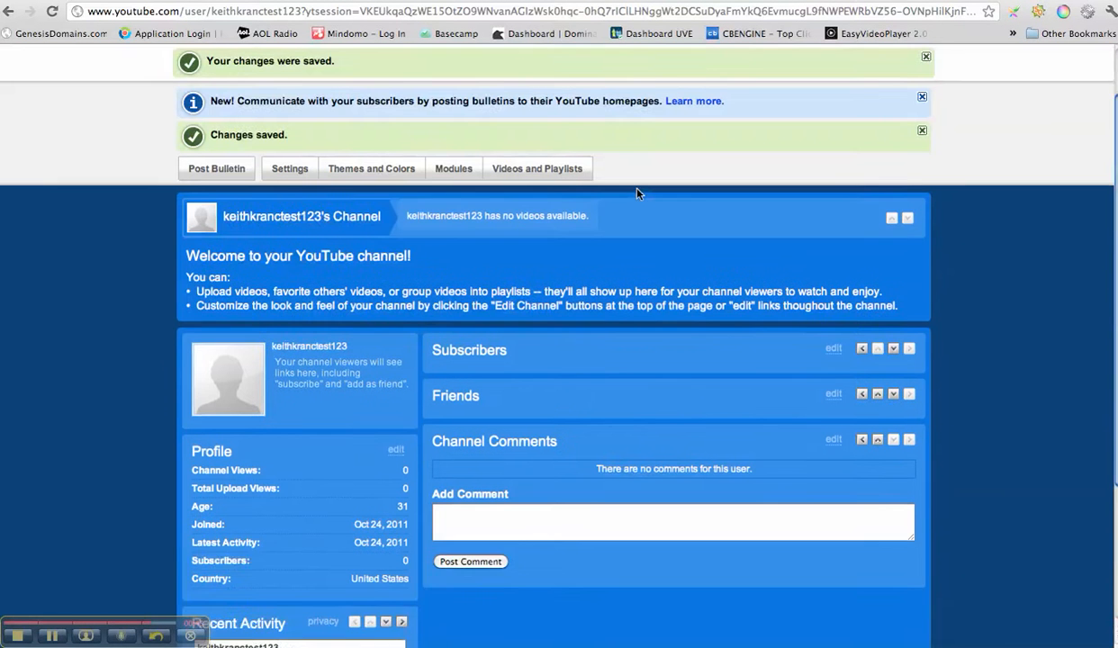
Step: Enter the channel title Keith's Test Page in Settings and save the changes
scroll(up, 3)
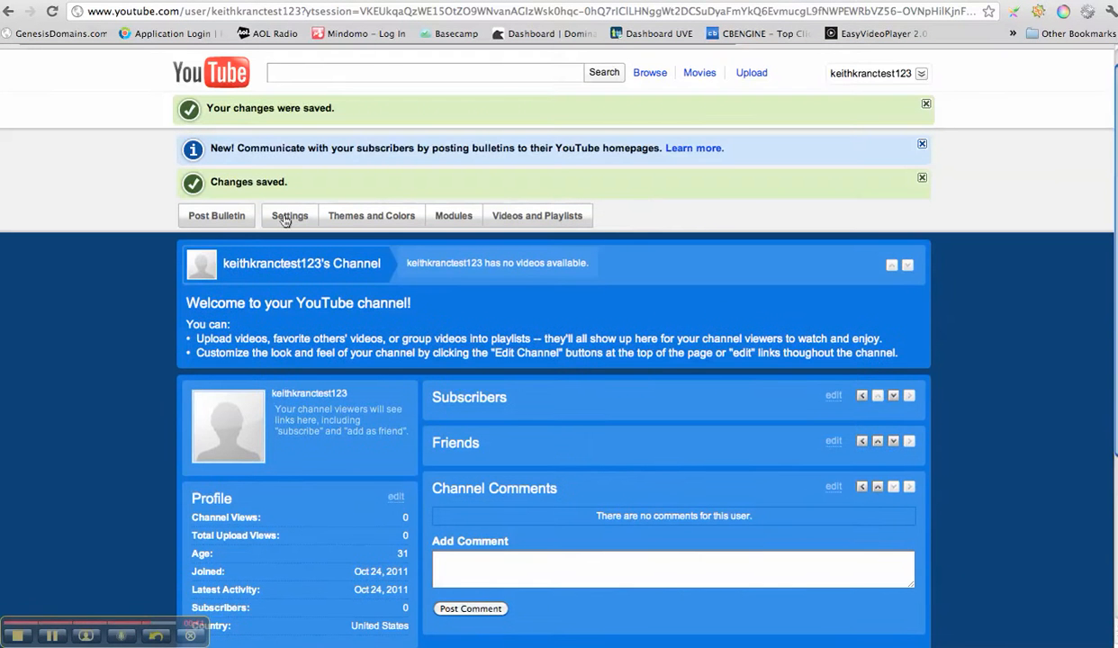
click(290, 216)
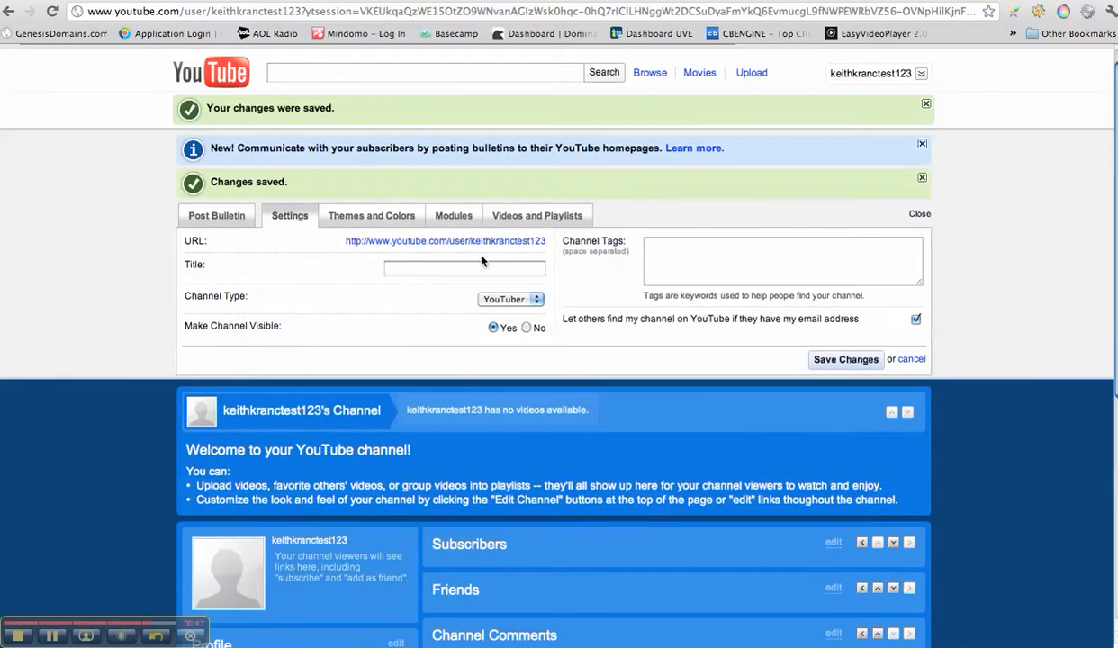
click(465, 268)
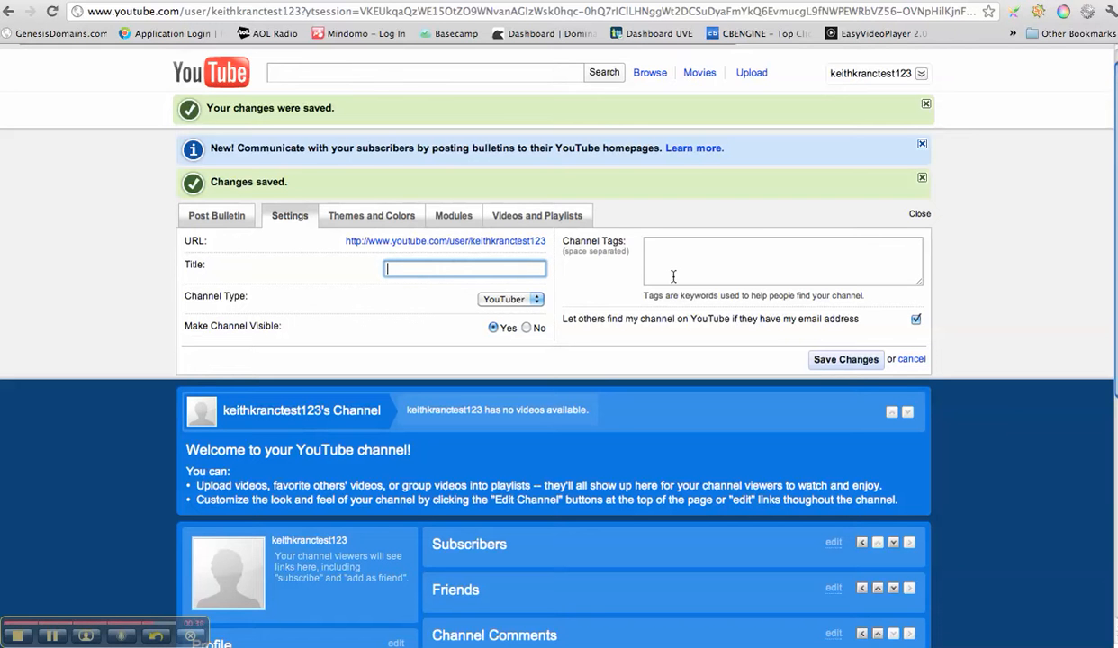
text(Keith's)
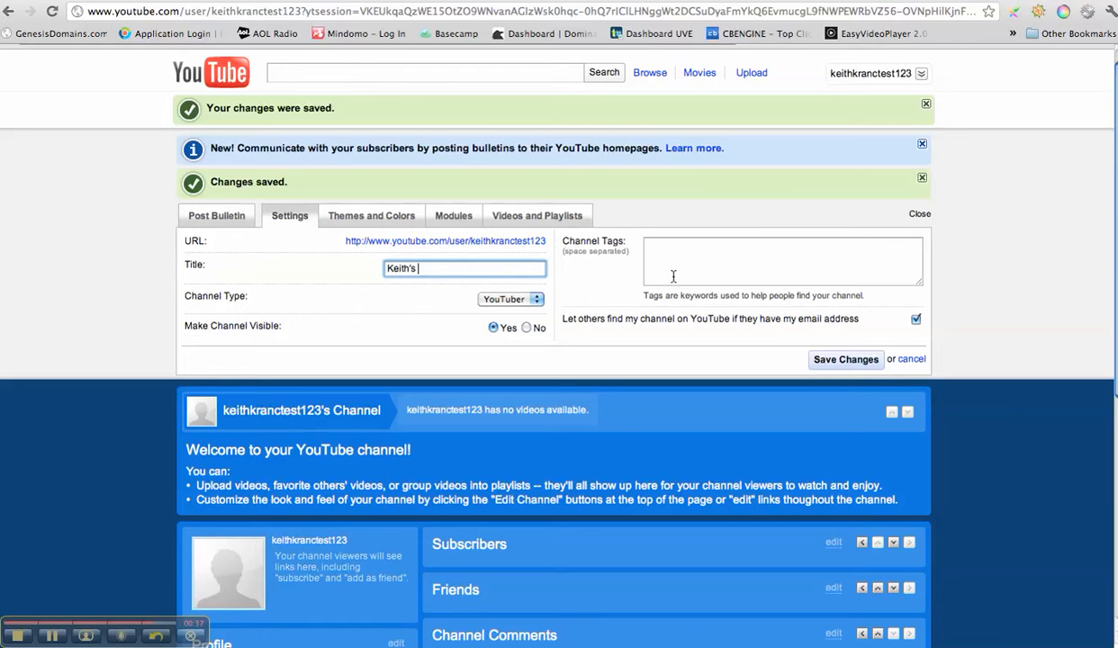
text(Tess)
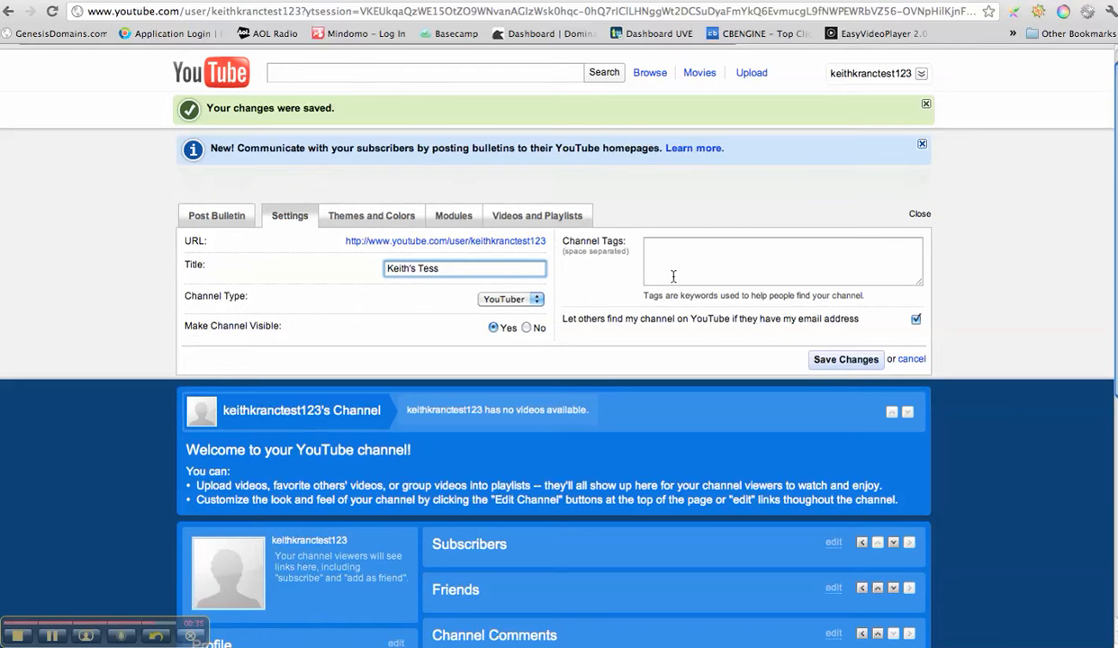
text(Test pag)
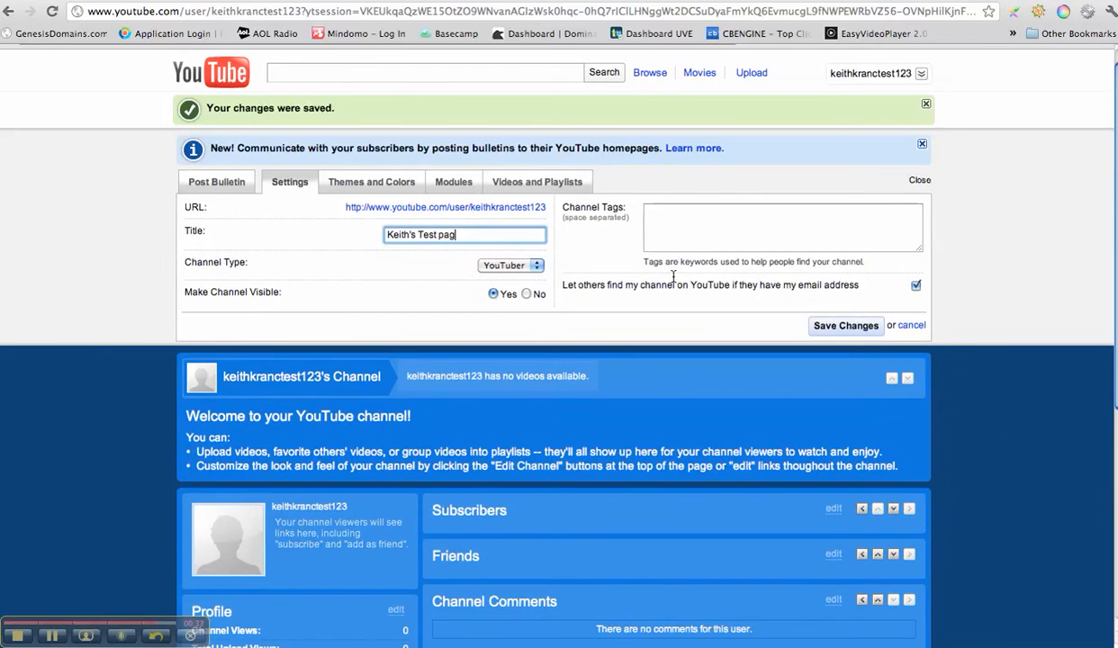
key(Backspace)
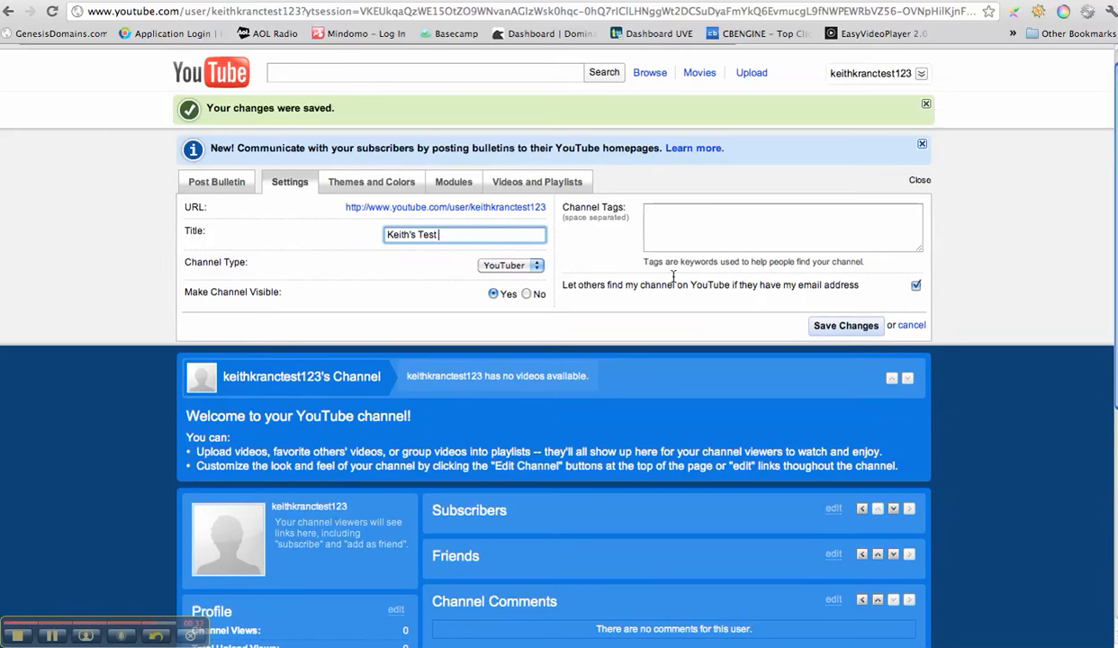
text(Page)
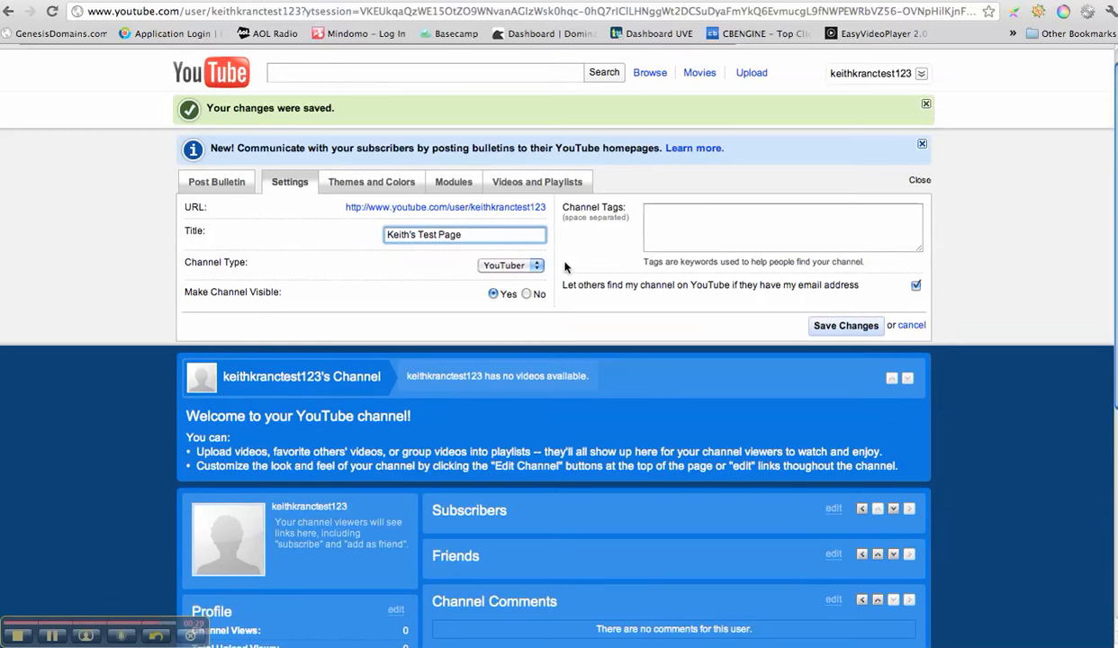
click(845, 324)
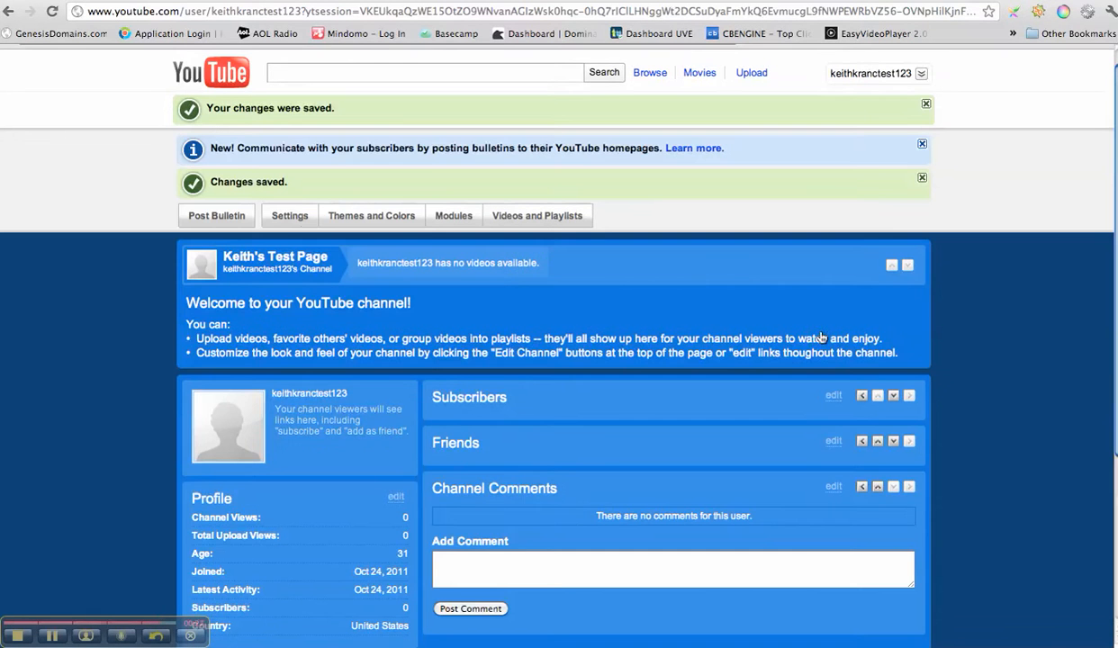
Step: Reopen Settings to confirm the saved title, placing the cursor in Channel Tags
click(288, 216)
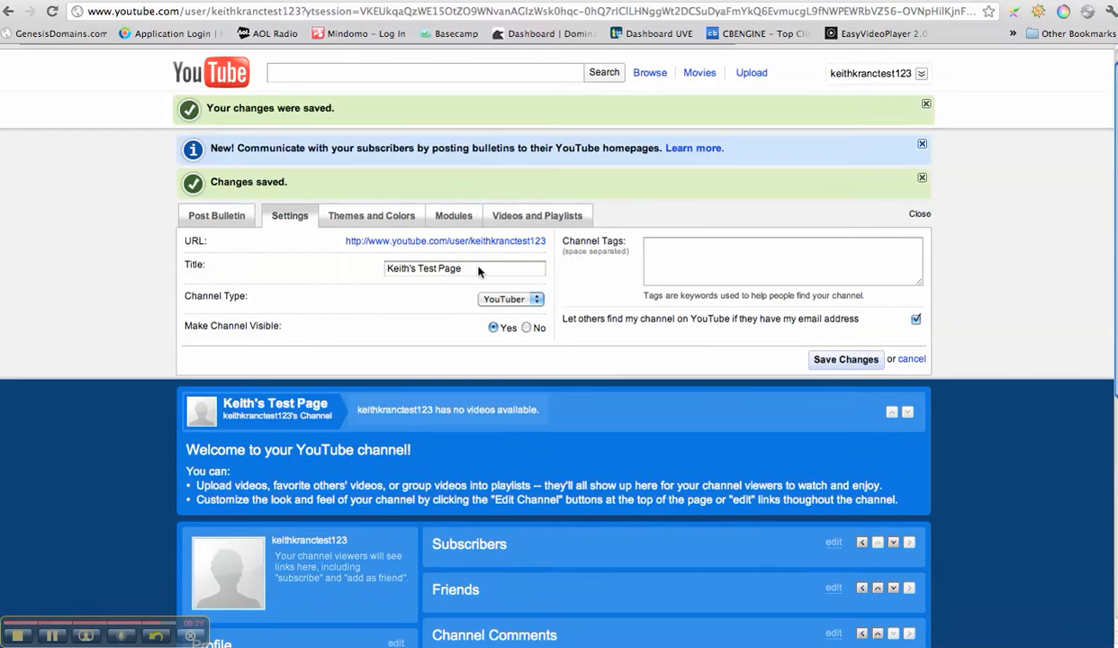
click(782, 260)
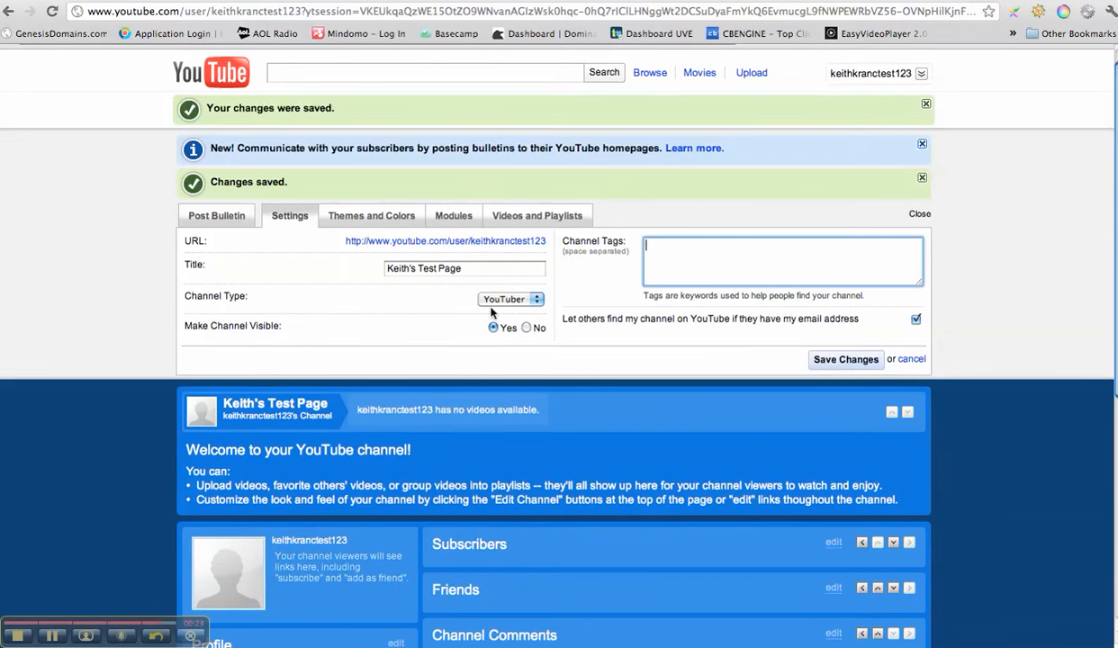
mouse_move(770, 350)
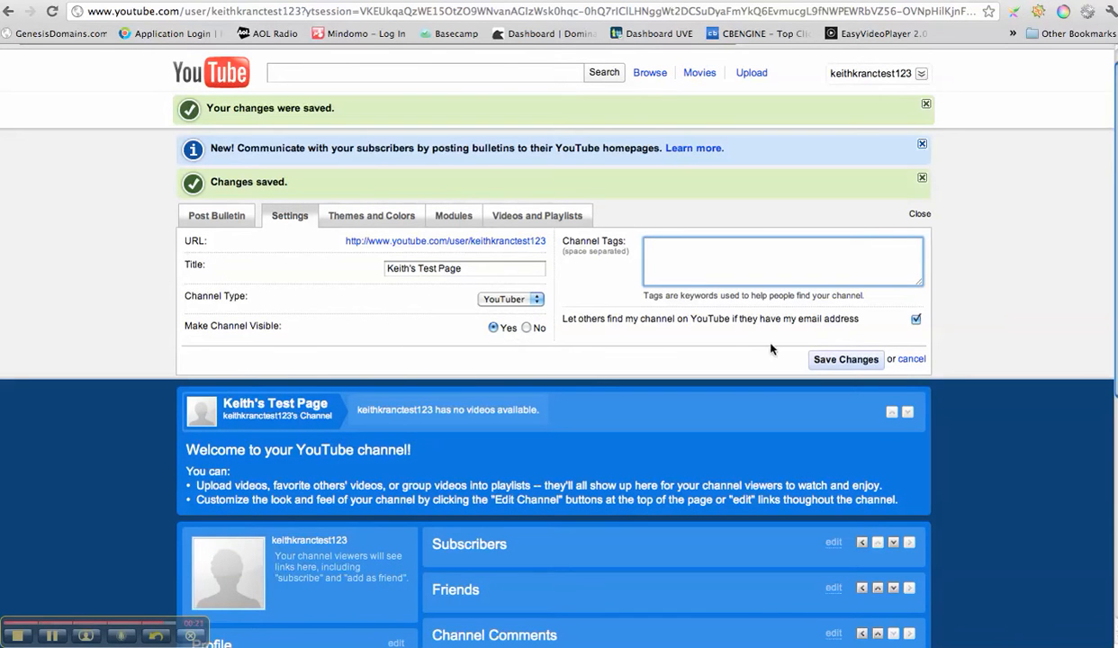
mouse_move(509, 219)
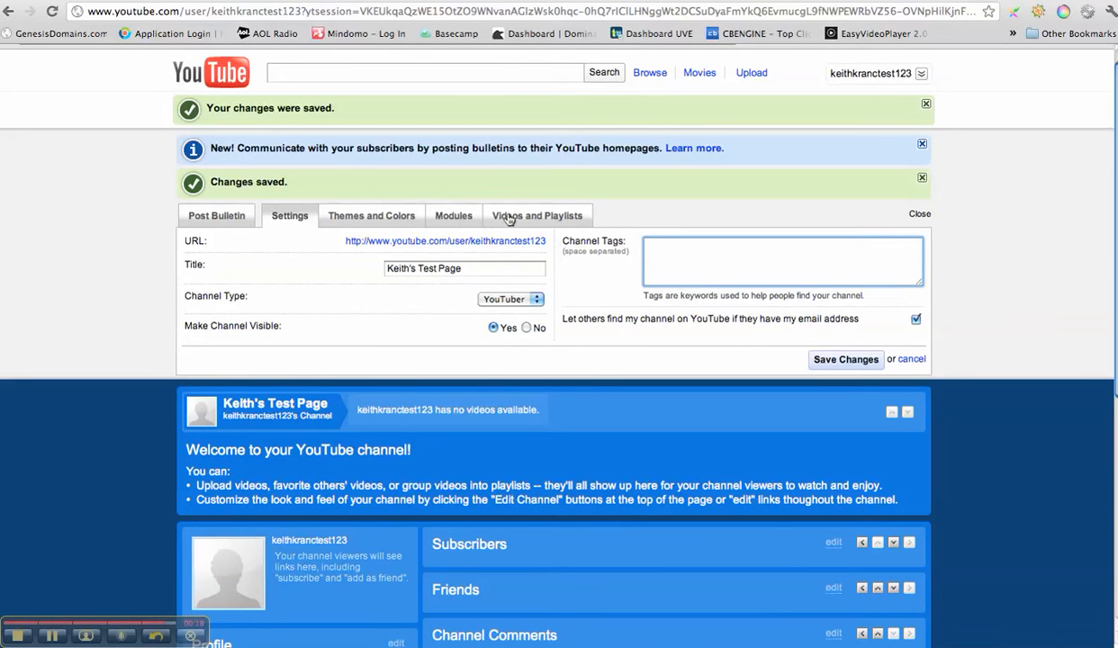
Step: Review the Videos and Playlists options, then close the channel editing panel
click(537, 216)
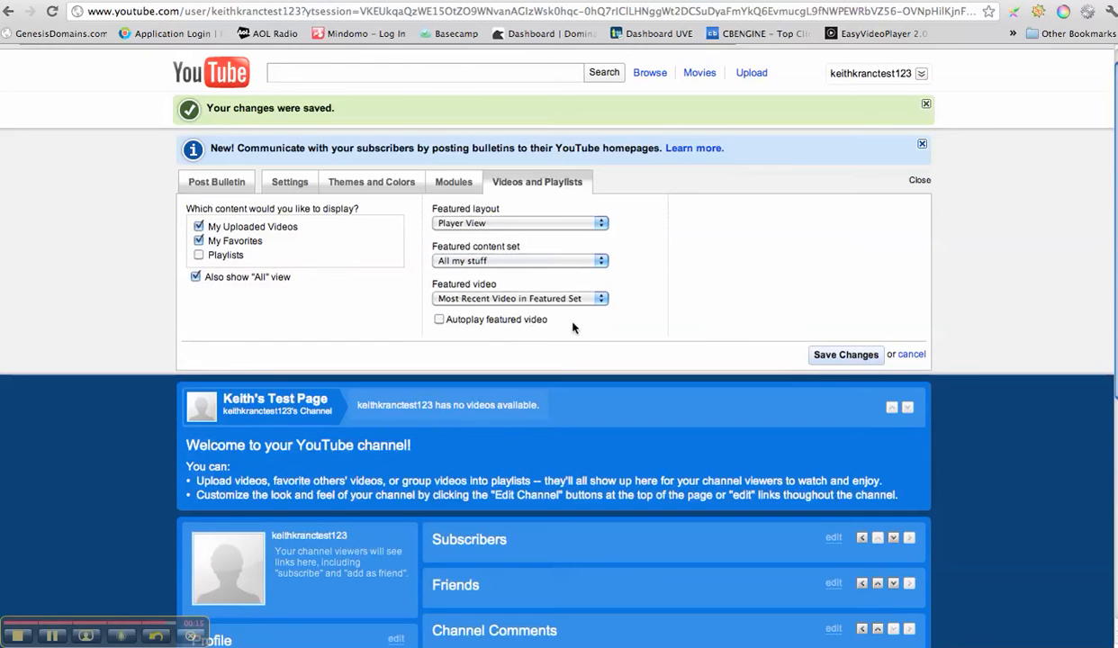
mouse_move(602, 303)
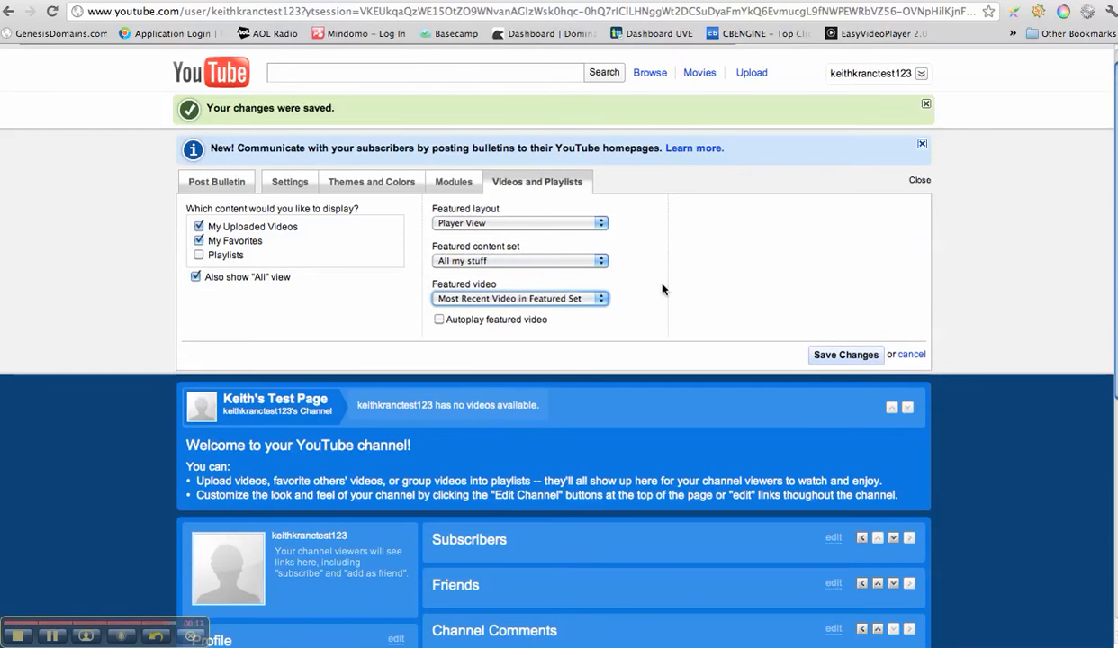
click(845, 353)
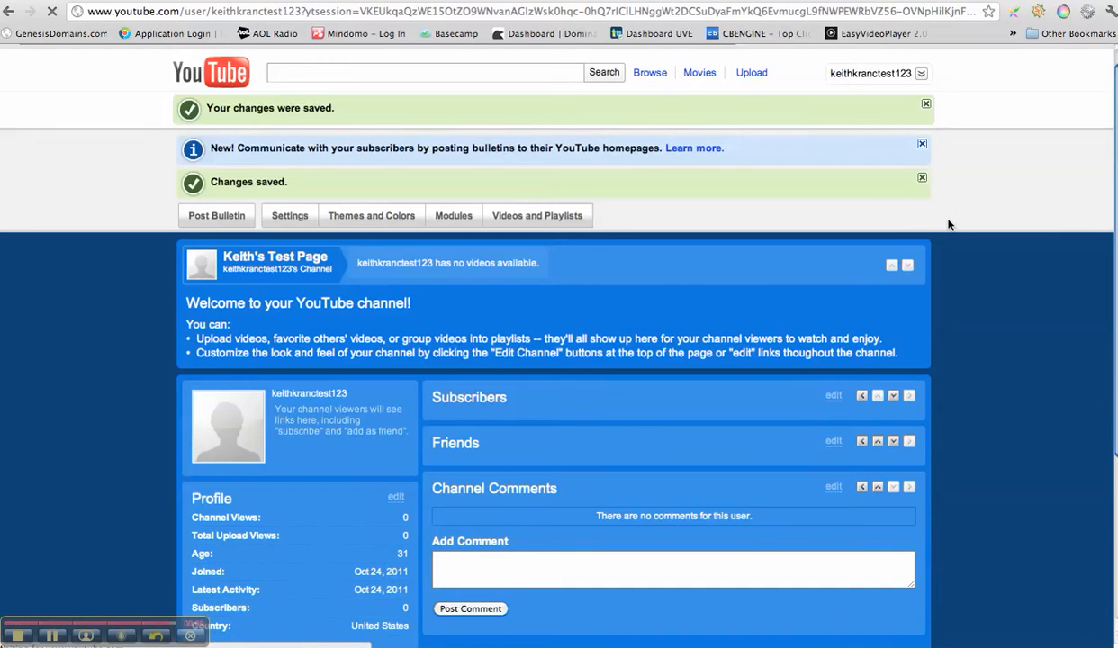